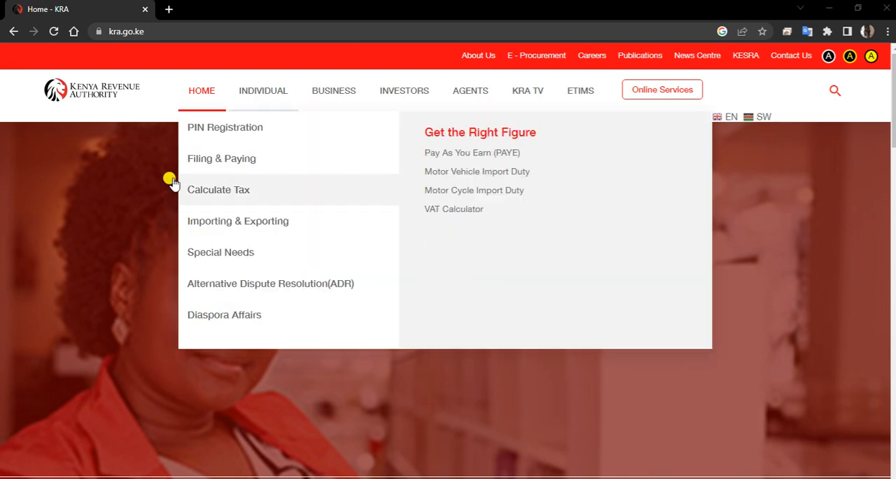
mouse_move(95, 203)
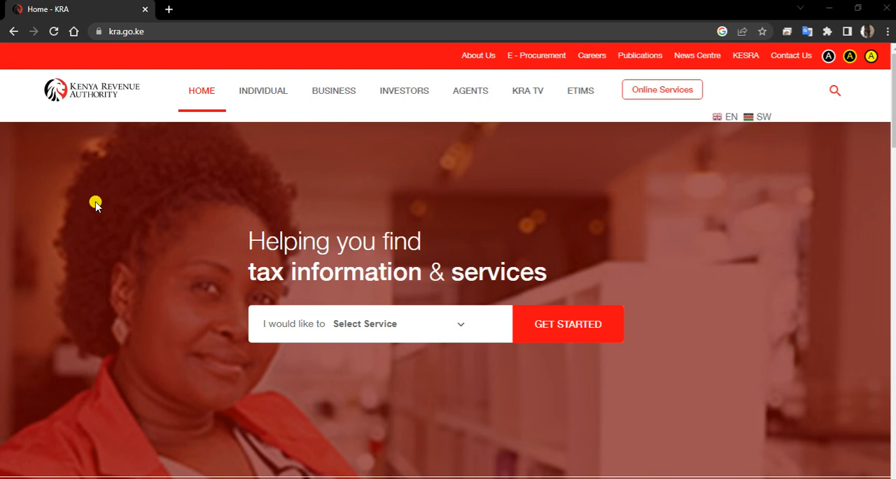
mouse_move(546, 159)
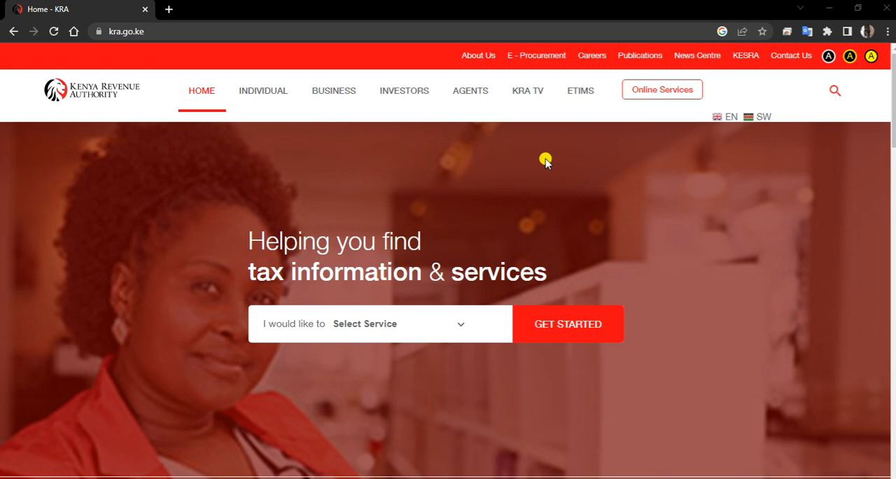
mouse_move(580, 90)
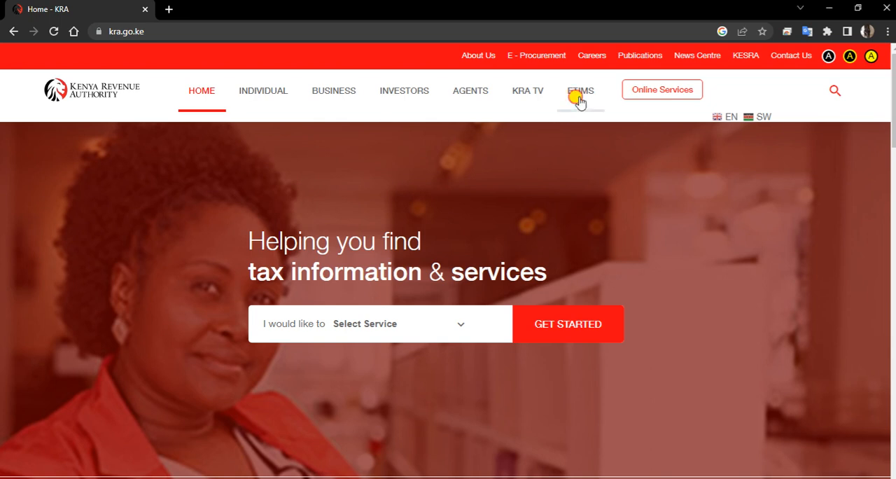
Go to the eTIMS page from the KRA top navigation and dismiss the podcast player popup
click(580, 90)
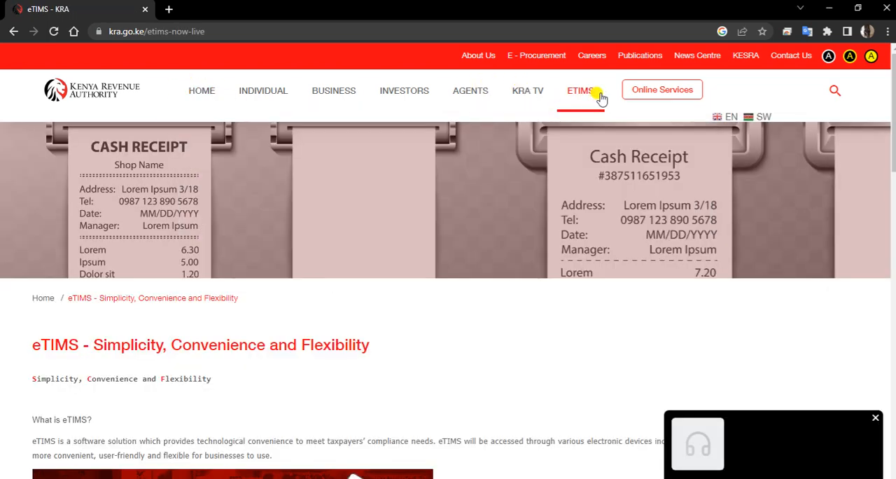
click(697, 441)
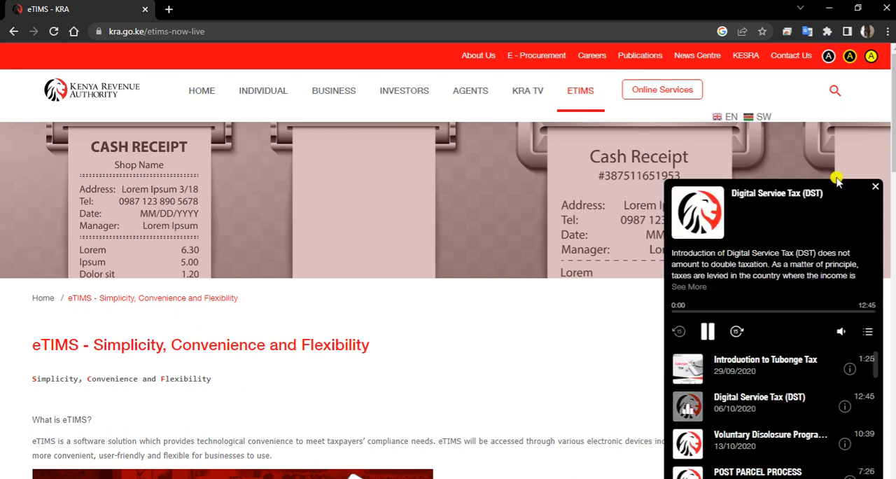
click(873, 185)
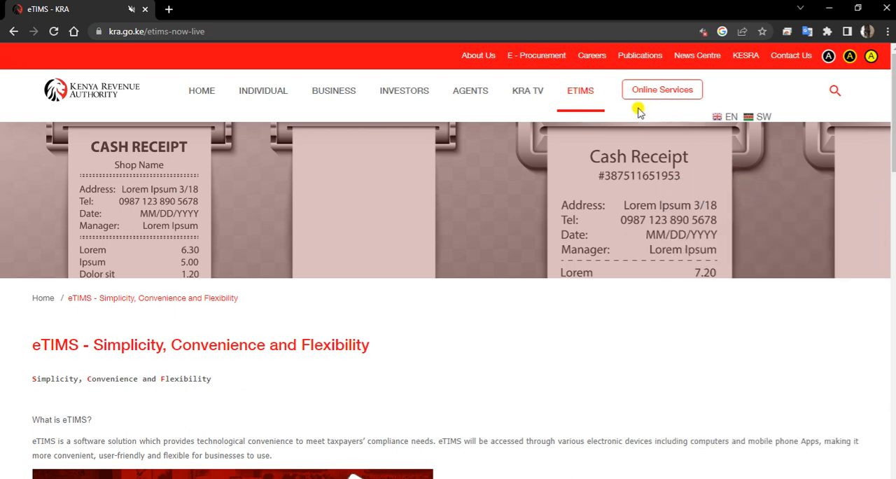
mouse_move(343, 244)
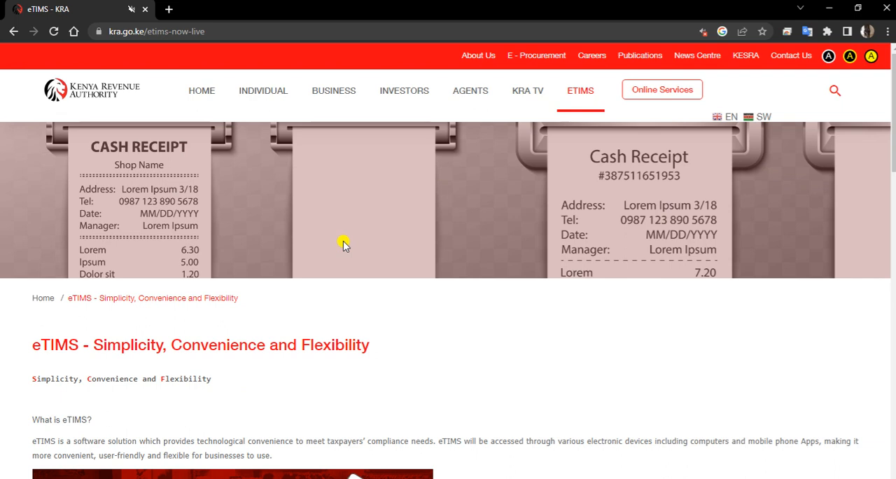
Scroll down to the 'Ready to Use and Install eTIMS?' download links for Windows, Android and Lite
scroll(down, 3)
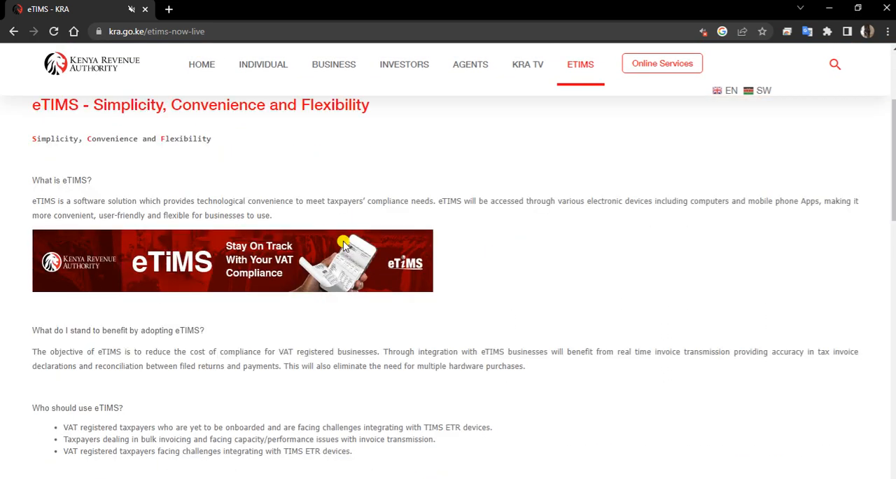
scroll(down, 3)
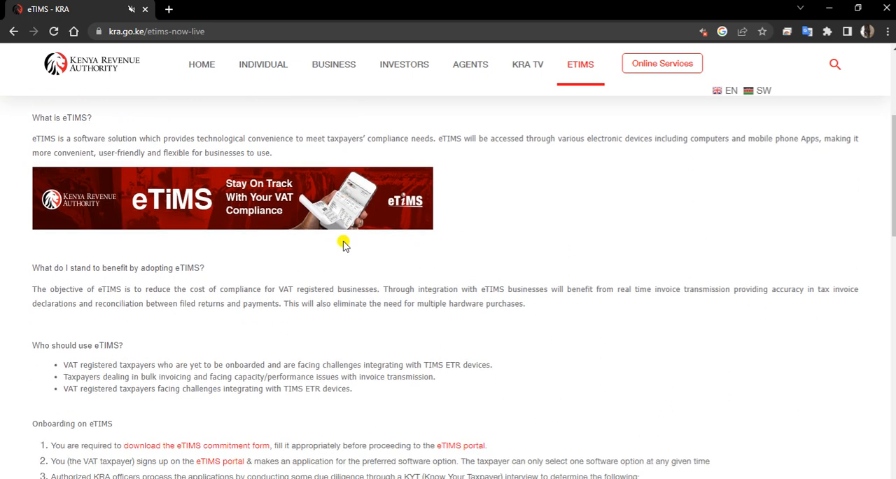
scroll(down, 3)
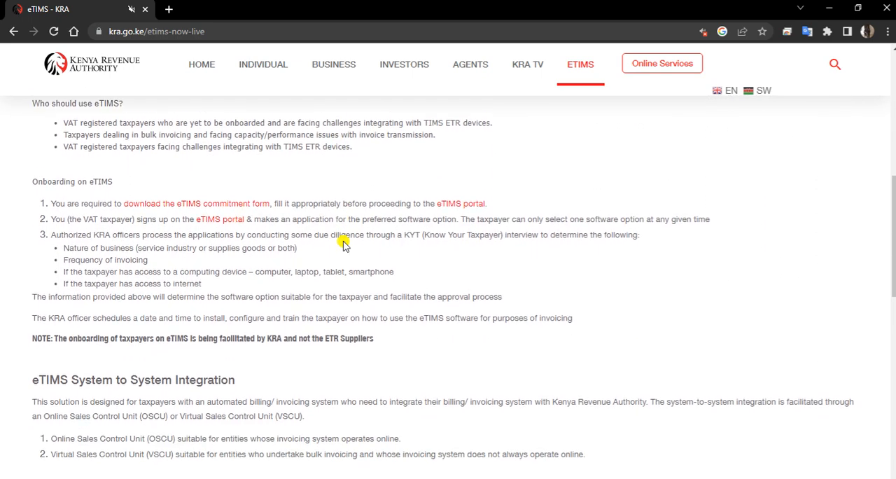
scroll(down, 3)
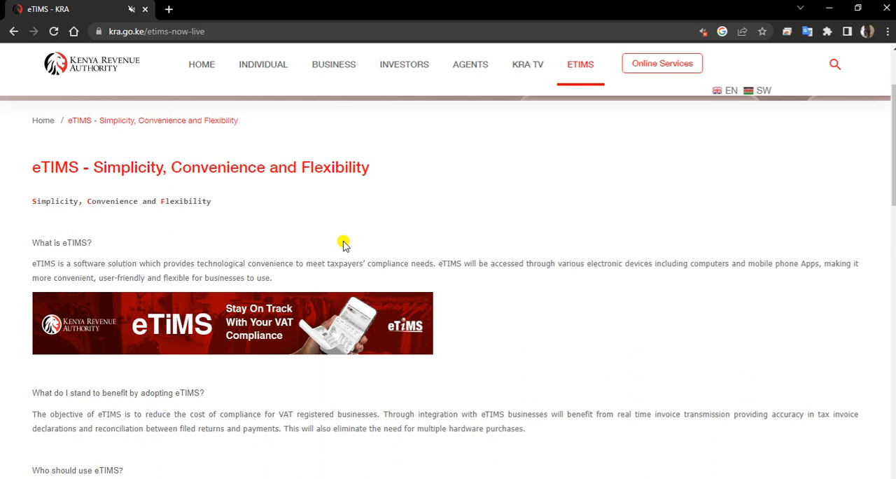
scroll(down, 3)
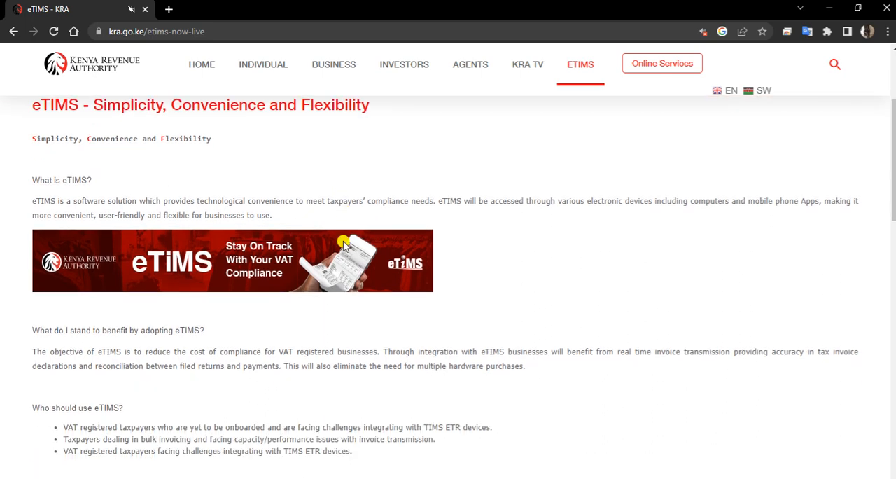
scroll(down, 3)
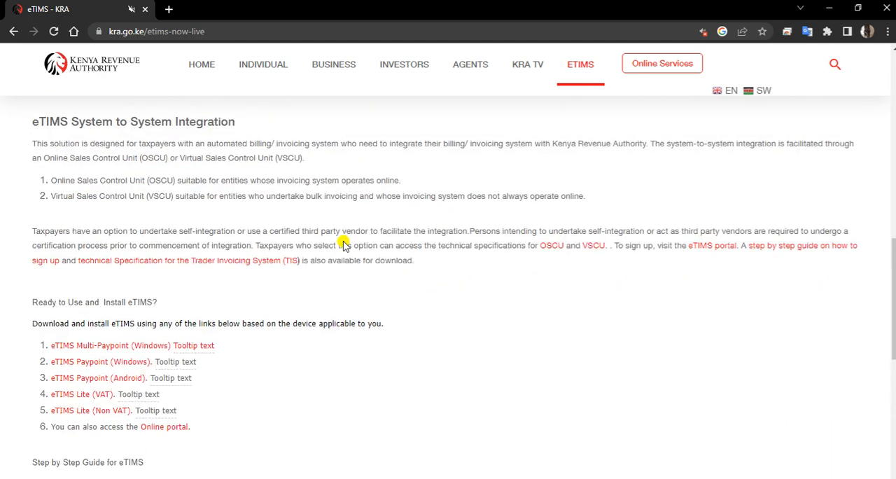
scroll(down, 3)
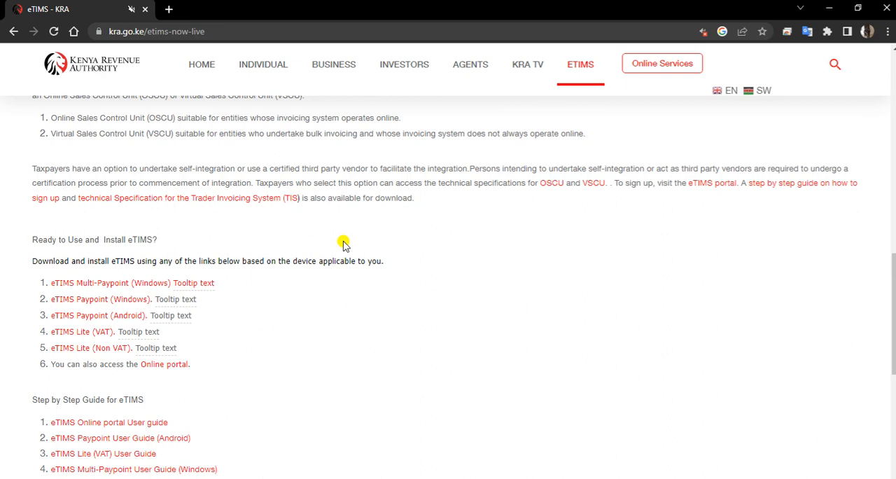
mouse_move(193, 249)
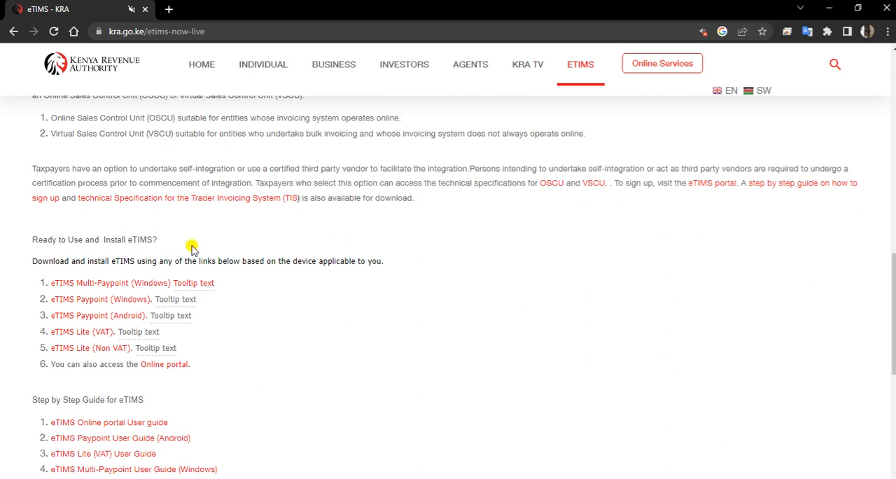
mouse_move(283, 291)
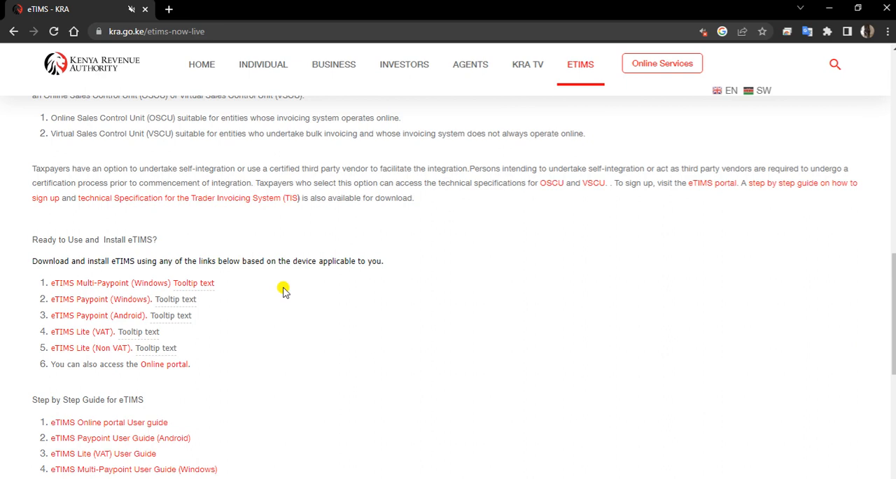
mouse_move(274, 287)
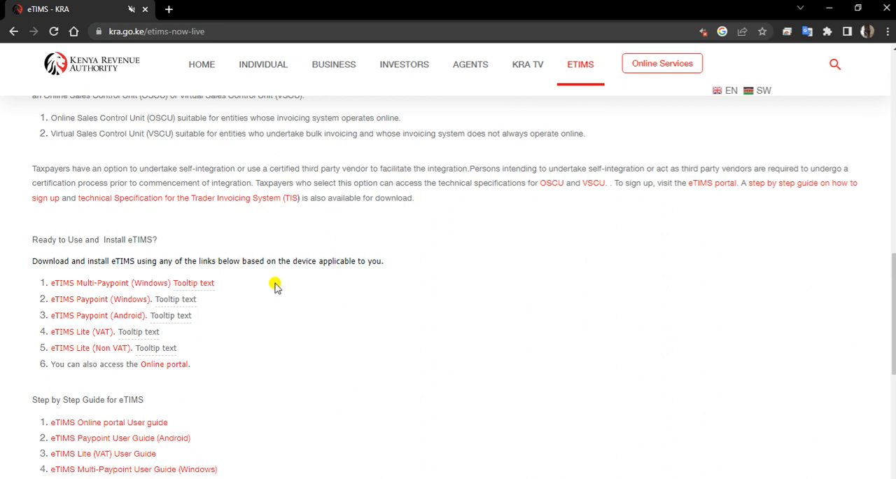
mouse_move(278, 314)
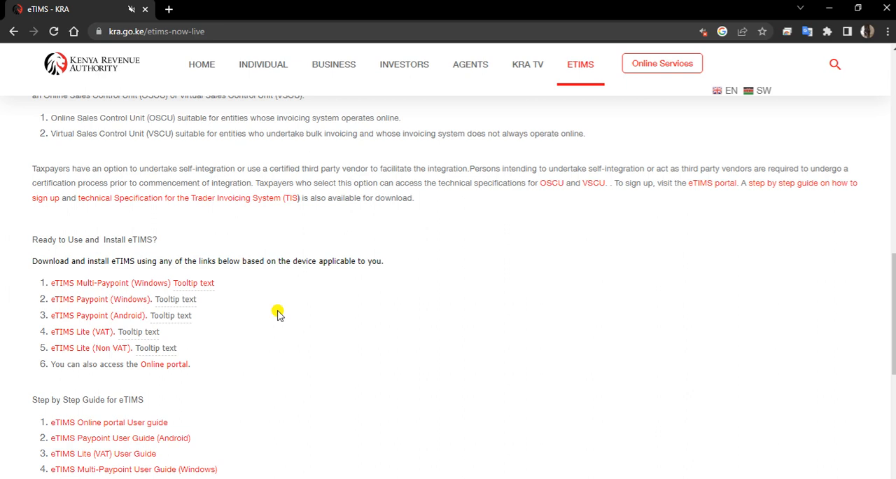
mouse_move(304, 288)
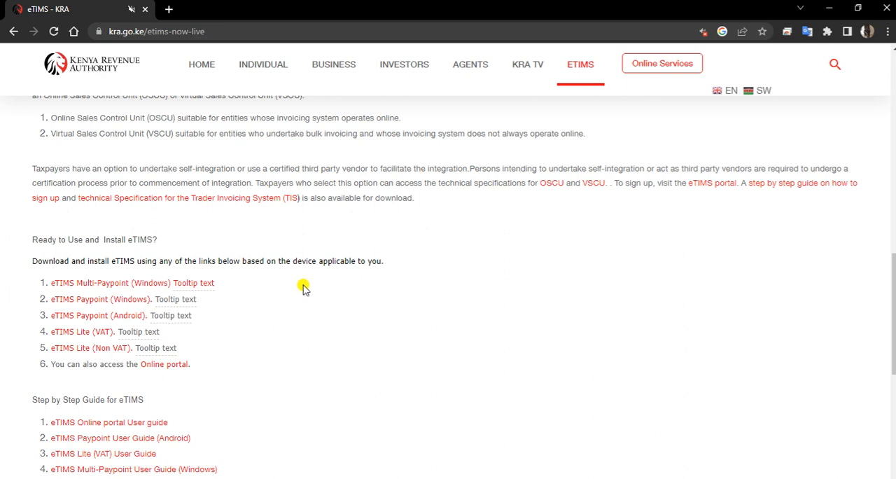
mouse_move(131, 283)
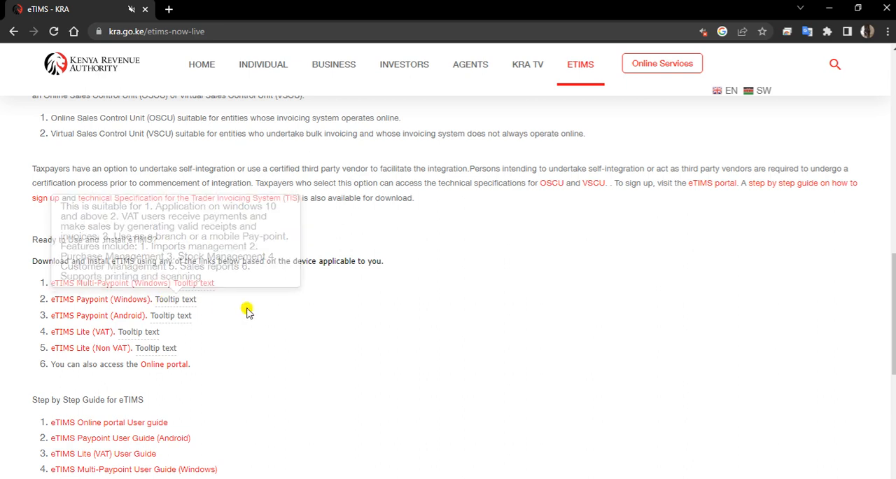
mouse_move(350, 310)
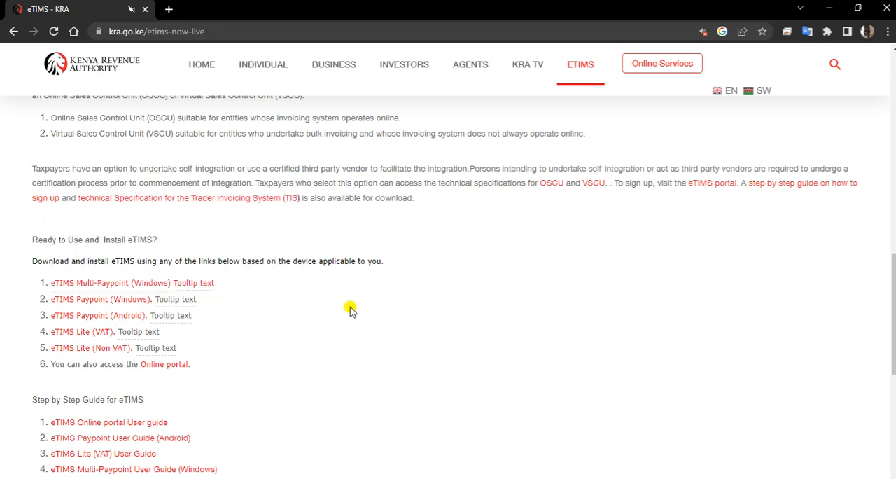
mouse_move(369, 272)
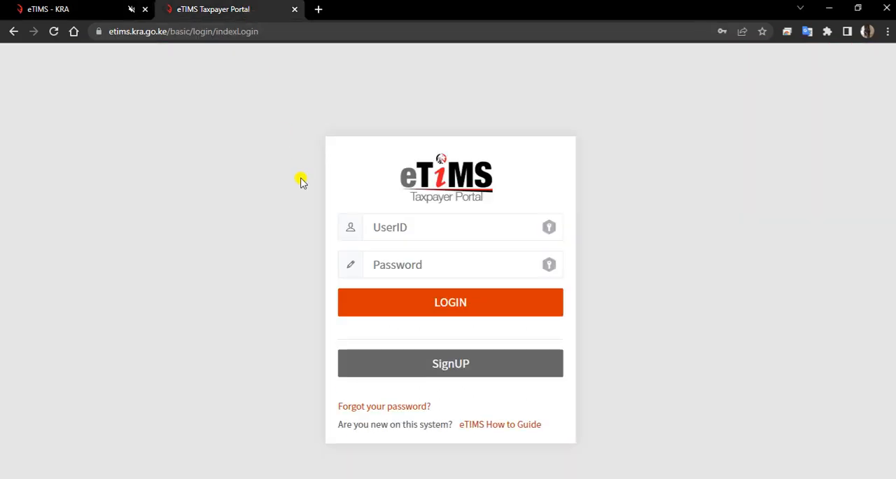
mouse_move(501, 347)
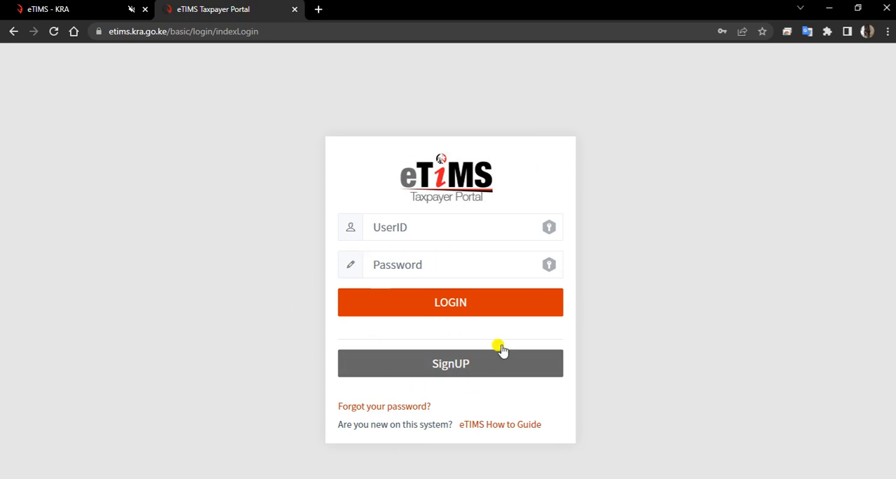
mouse_move(543, 405)
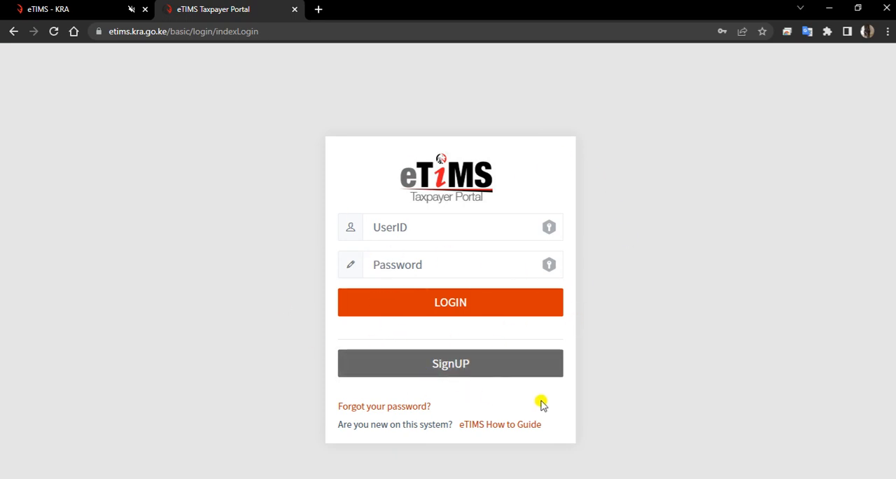
mouse_move(509, 384)
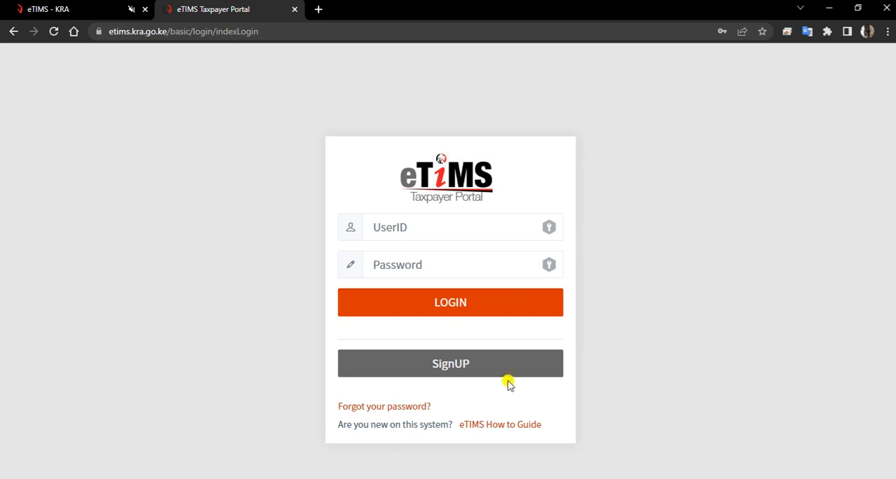
Choose SignUp on the eTIMS Taxpayer Portal login page to get the sign-up type prompt
click(451, 363)
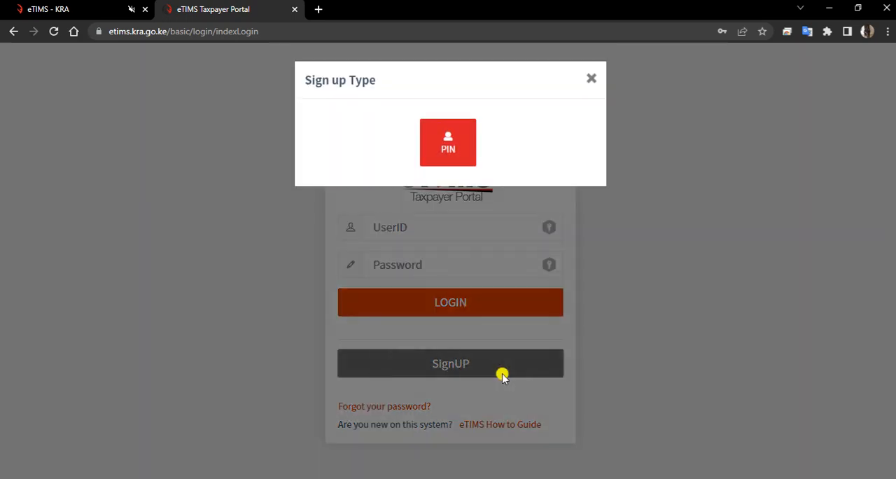
mouse_move(448, 143)
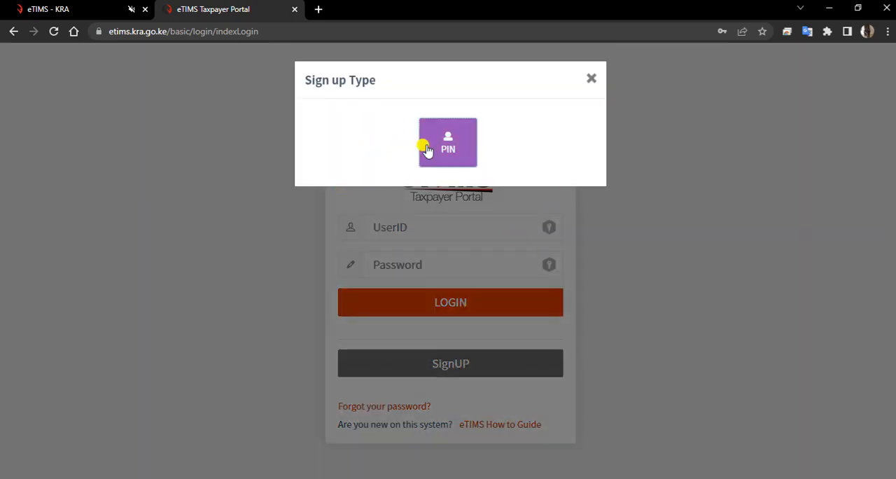
click(448, 143)
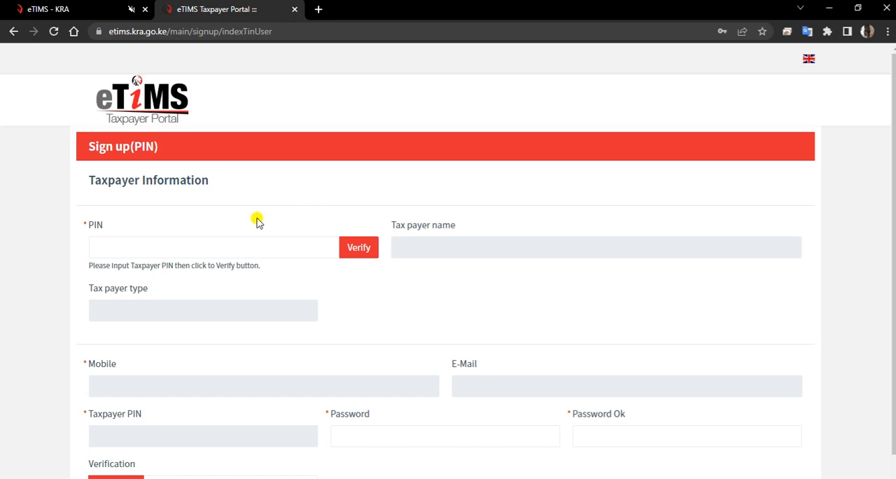
scroll(down, 3)
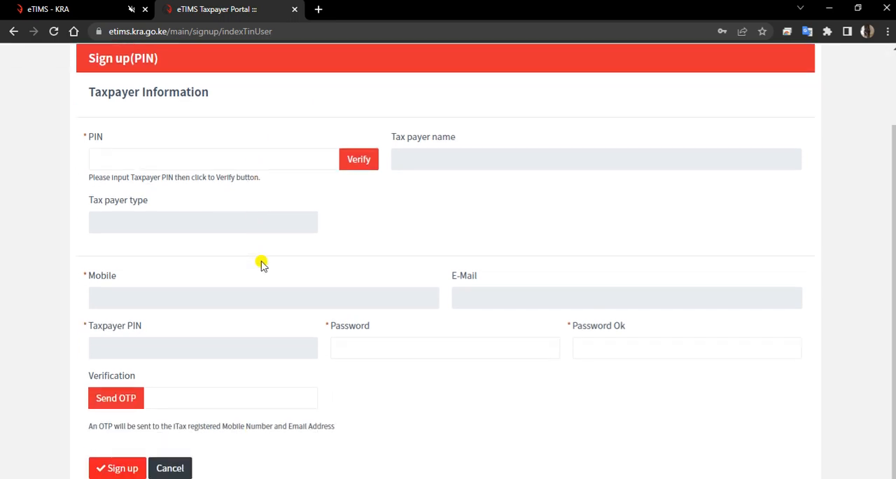
click(213, 160)
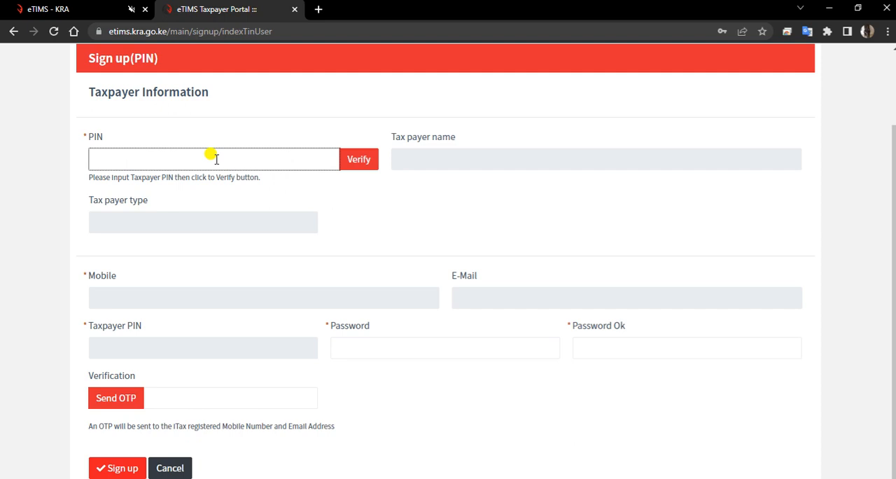
mouse_move(448, 184)
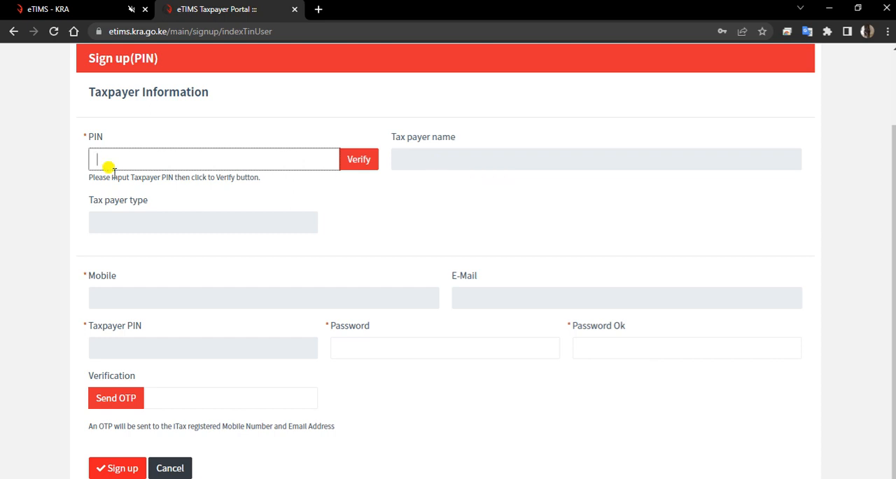
text(A009212263M)
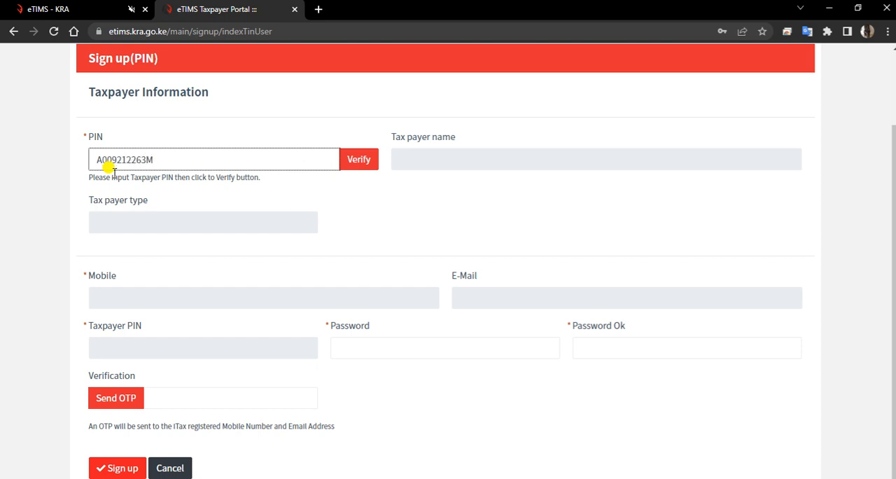
click(359, 159)
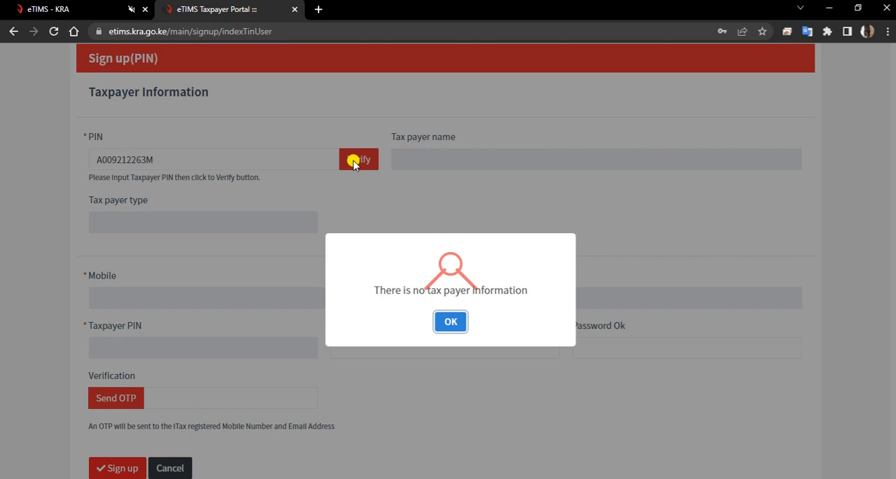
mouse_move(439, 178)
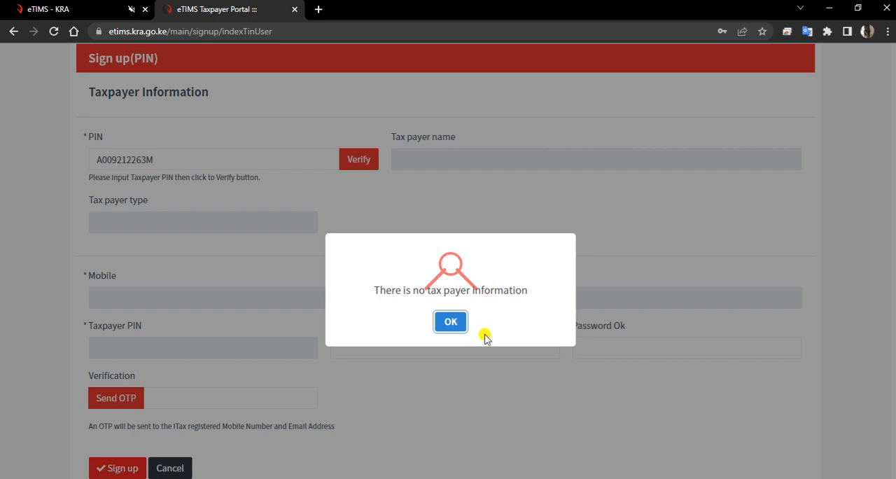
click(451, 322)
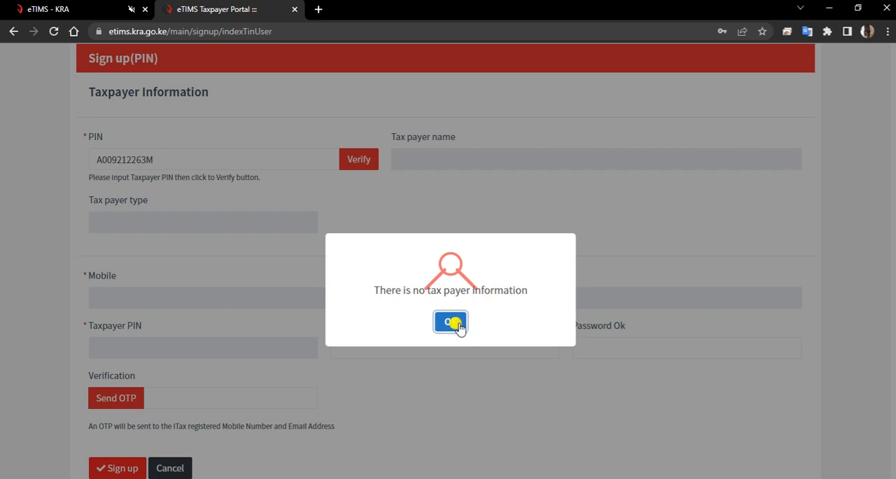
click(451, 322)
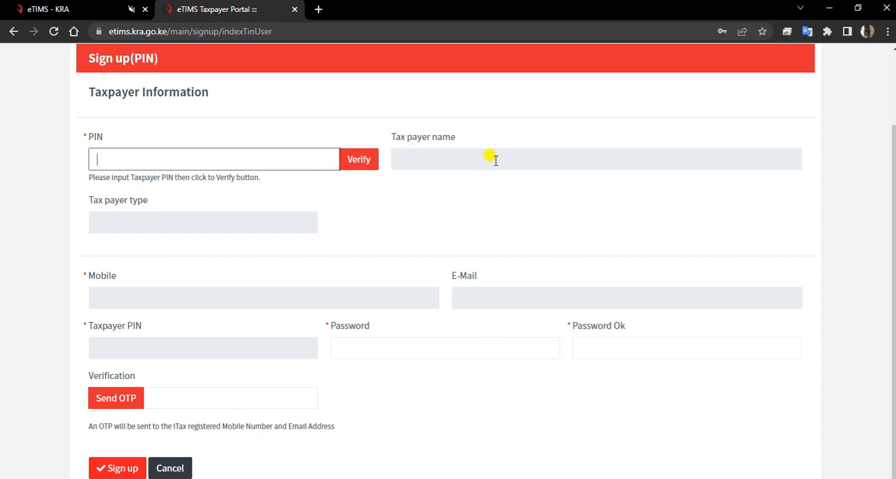
mouse_move(413, 172)
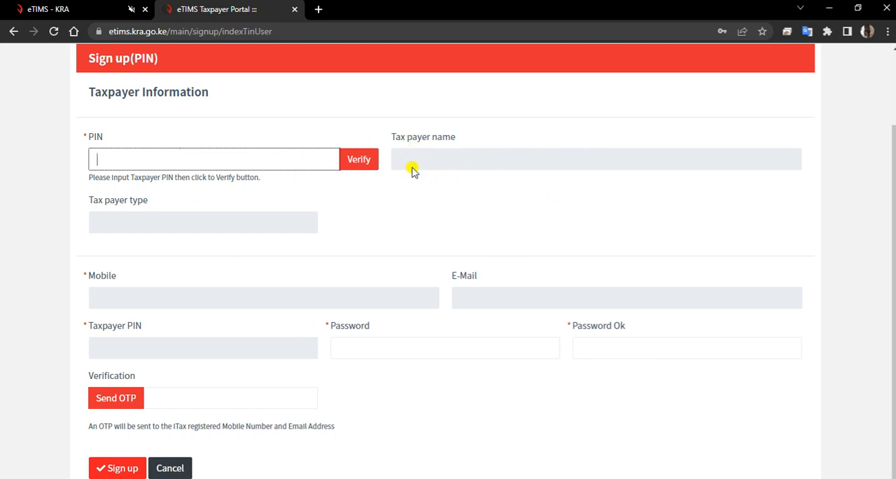
mouse_move(336, 315)
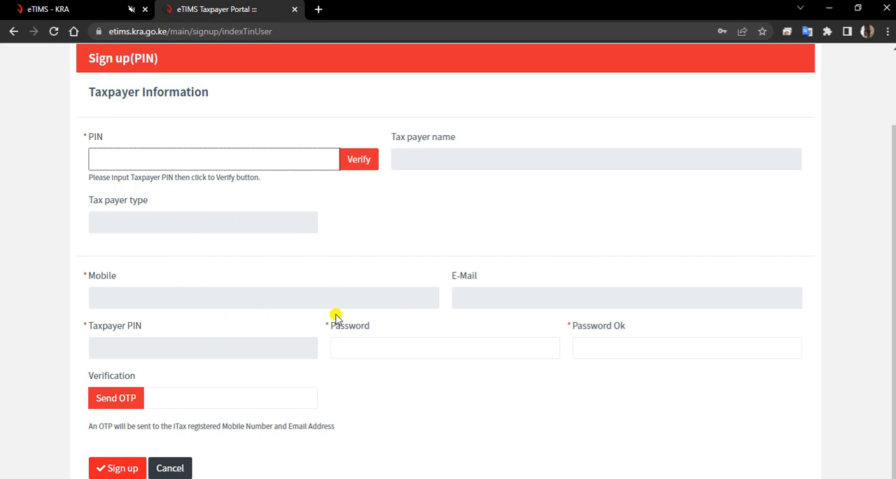
mouse_move(304, 340)
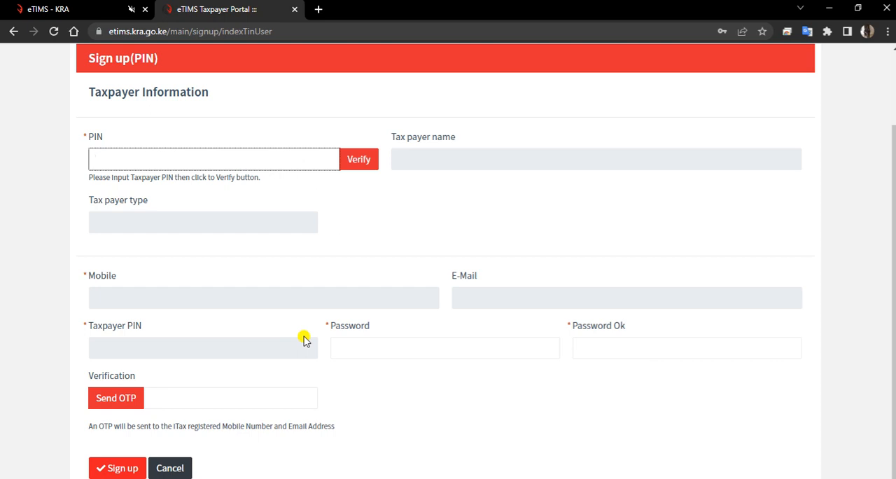
click(212, 159)
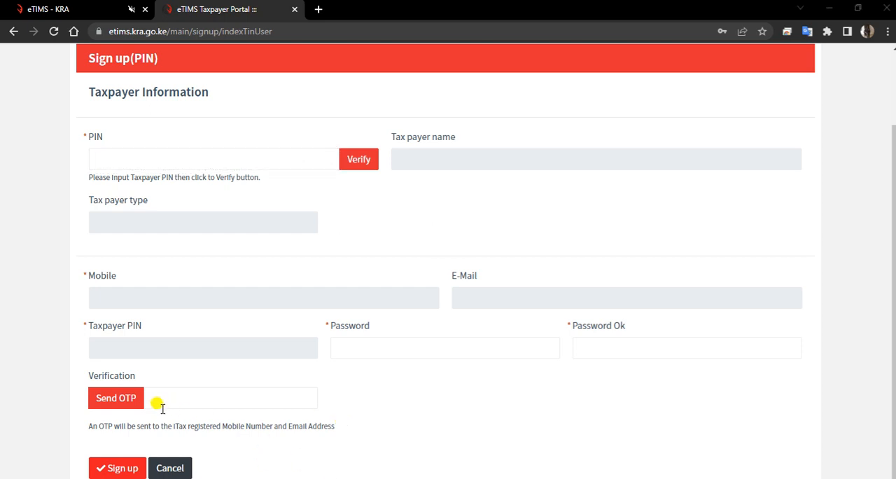
mouse_move(175, 418)
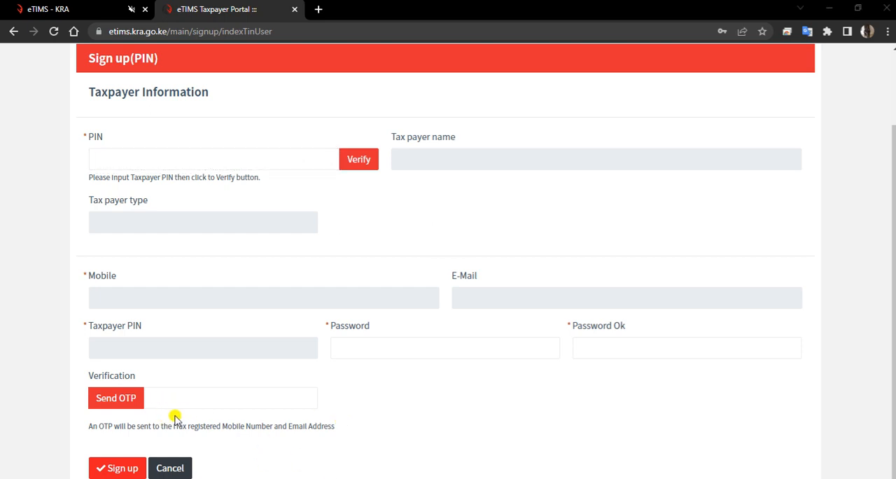
mouse_move(552, 82)
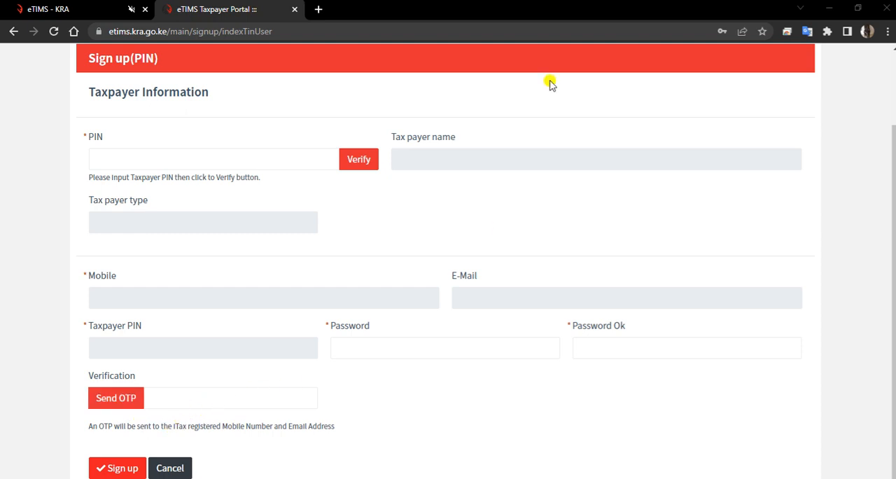
mouse_move(351, 405)
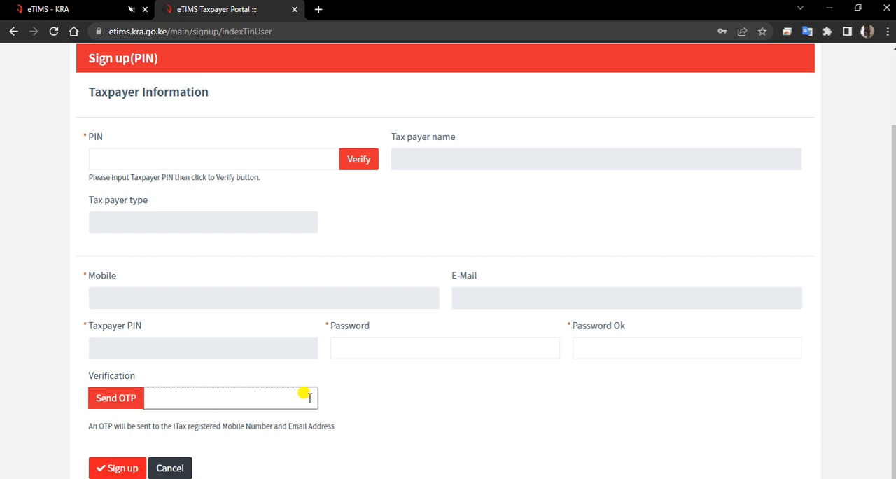
click(224, 397)
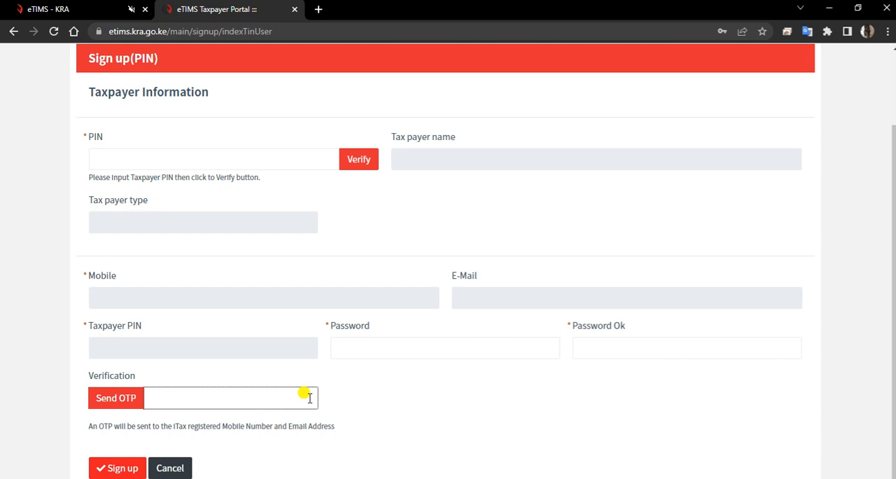
text(8)
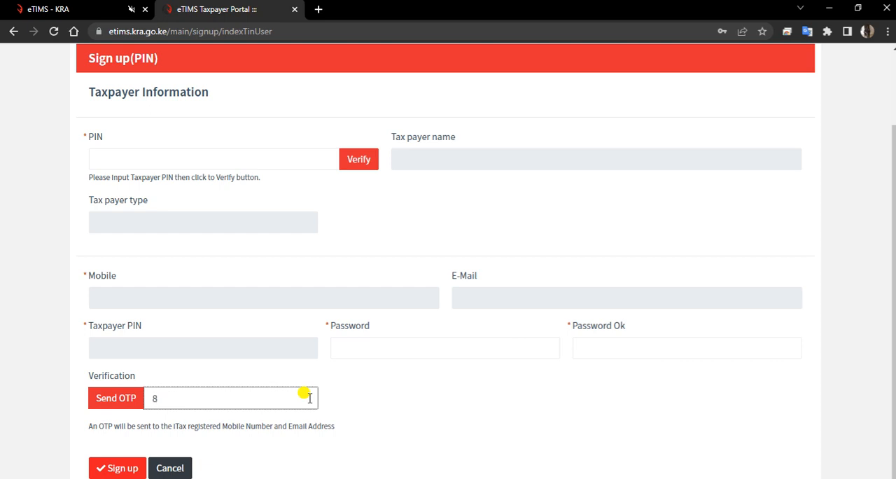
text(4)
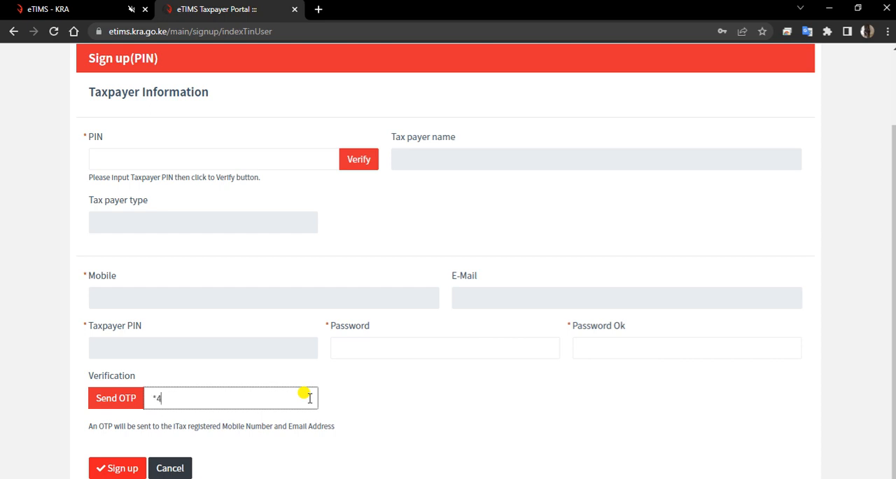
text(56)
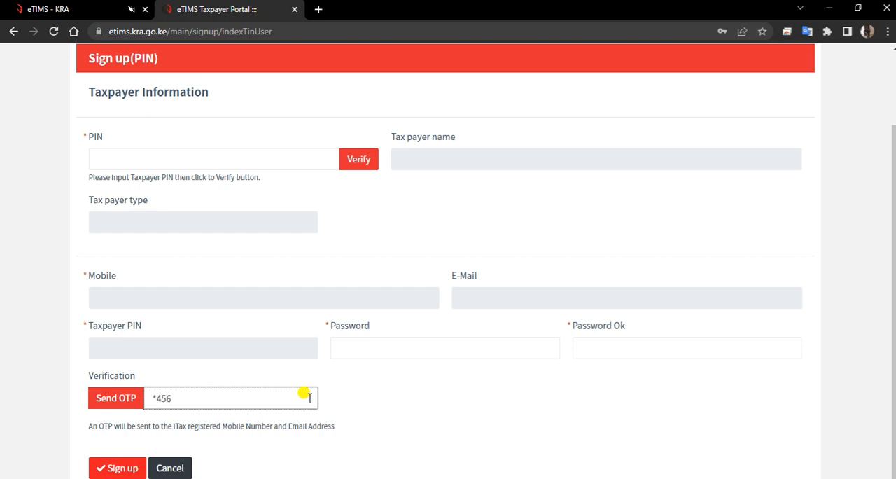
text(*9)
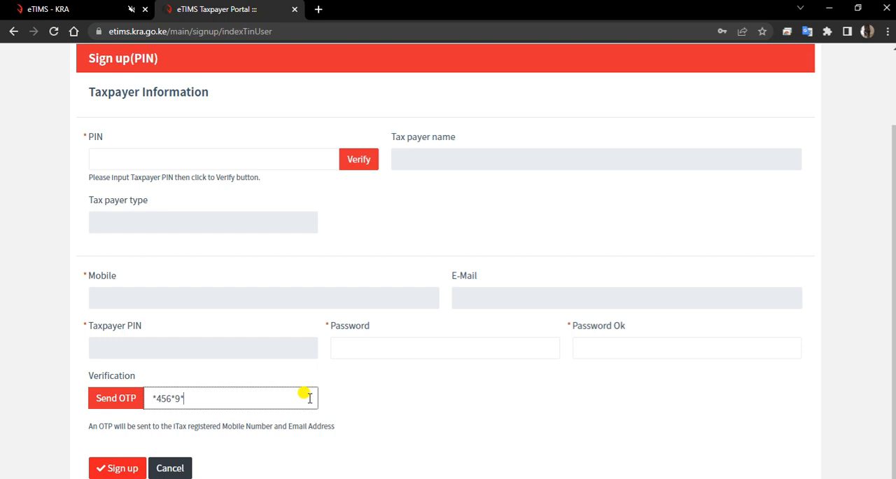
text(*5*5)
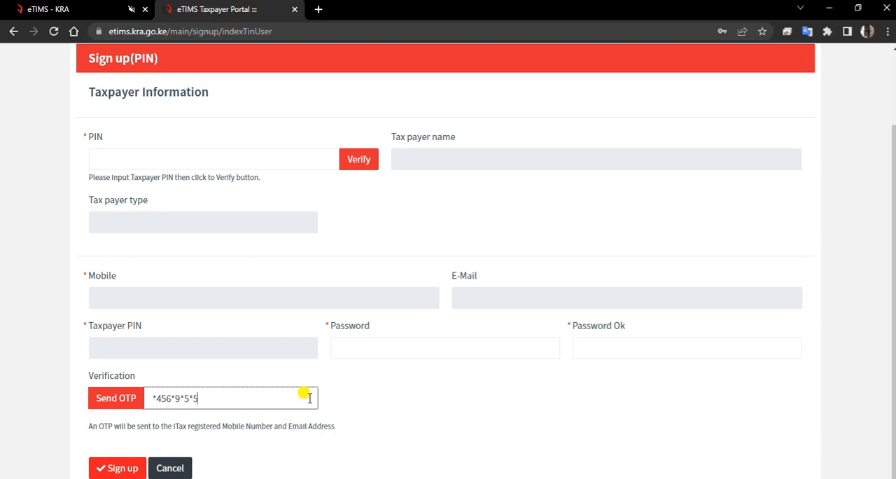
text(*)
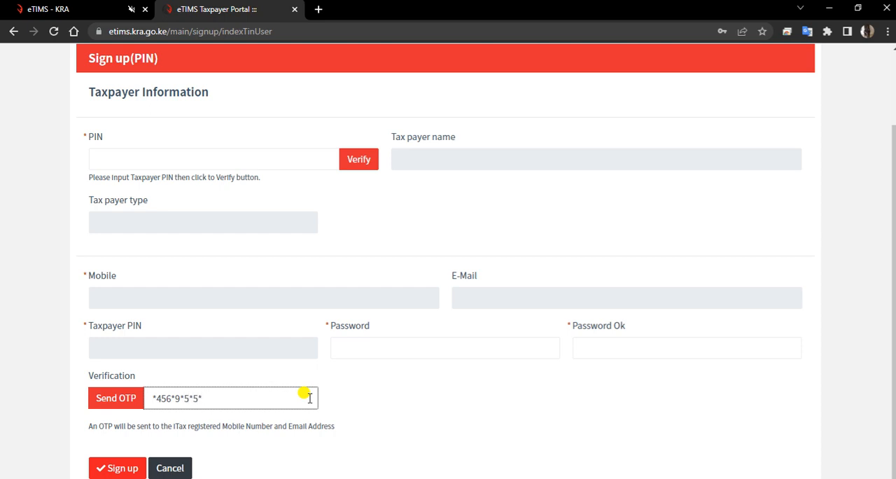
text(1)
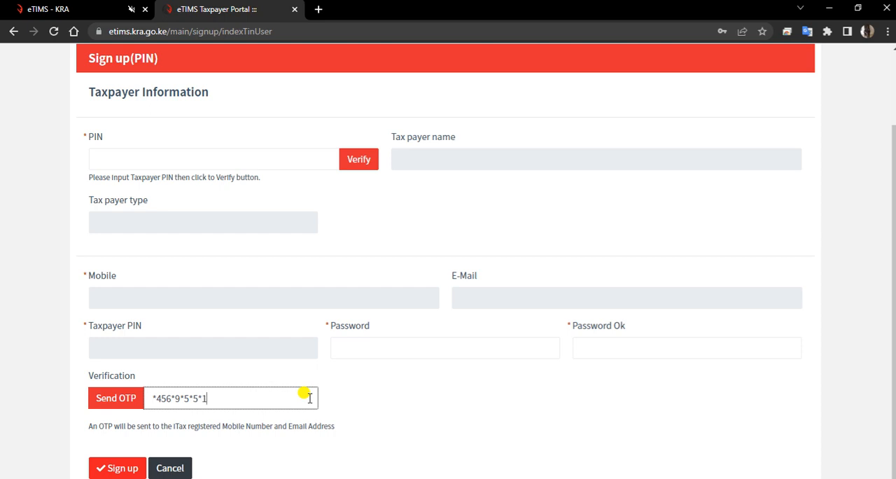
text(#)
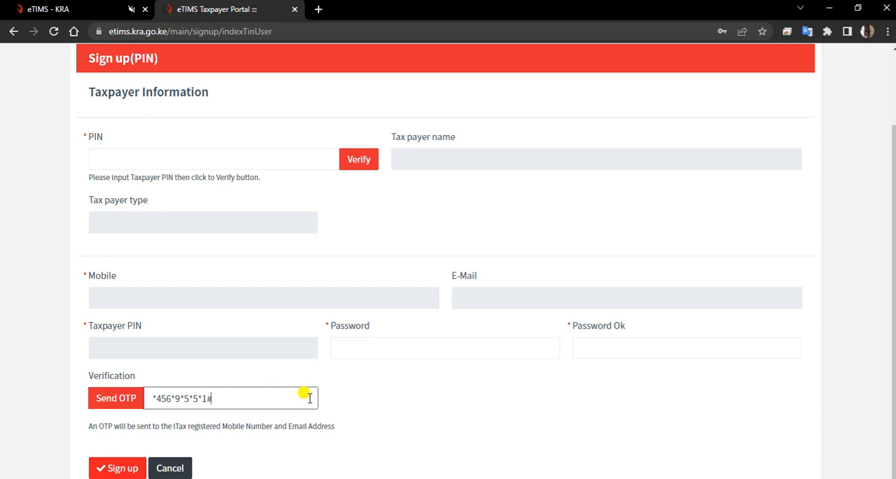
mouse_move(269, 397)
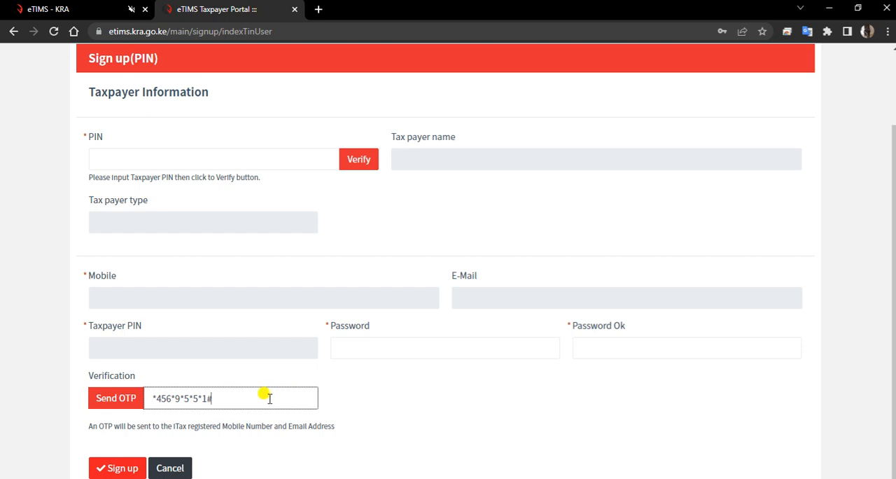
mouse_move(238, 398)
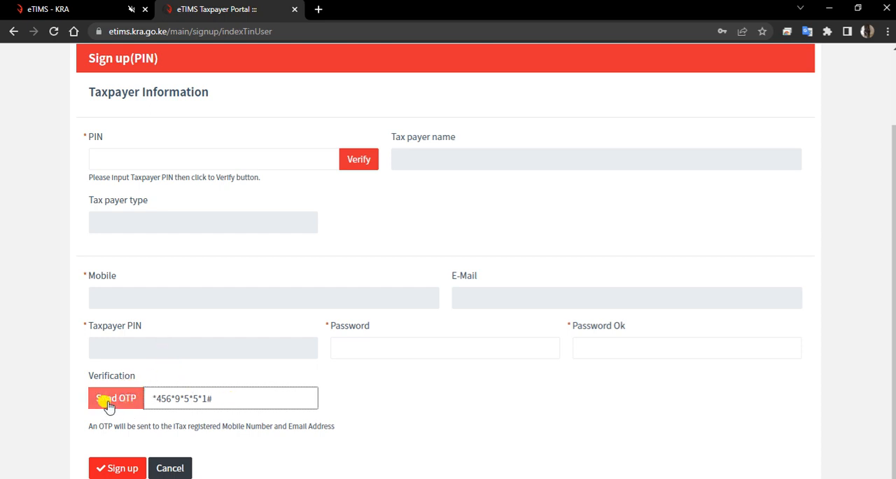
mouse_move(199, 417)
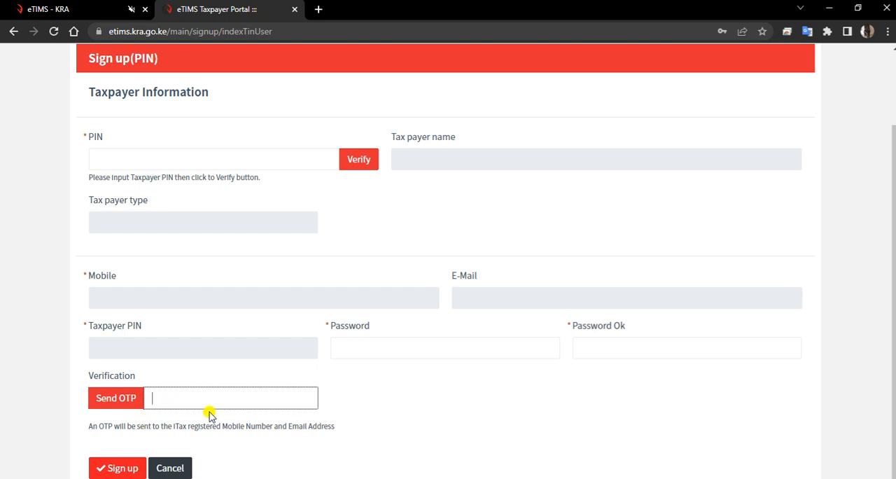
mouse_move(118, 468)
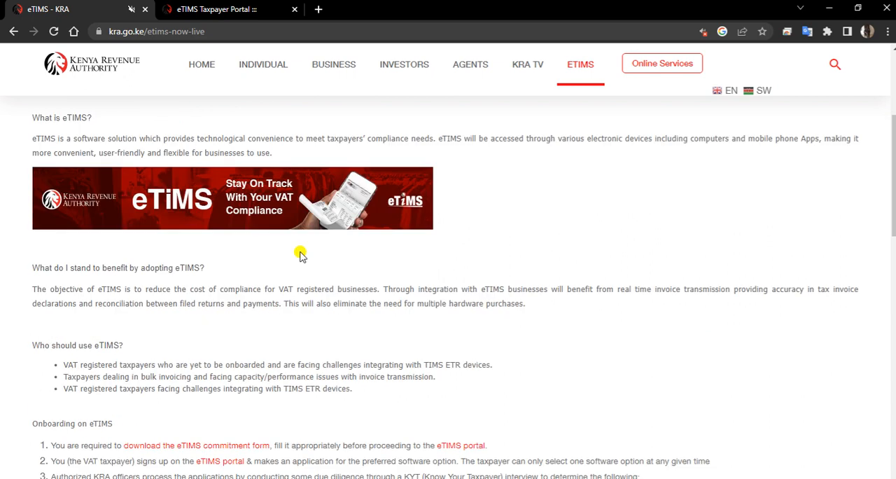
Scroll the eTIMS page down to the 'Onboarding on eTIMS' steps
scroll(down, 3)
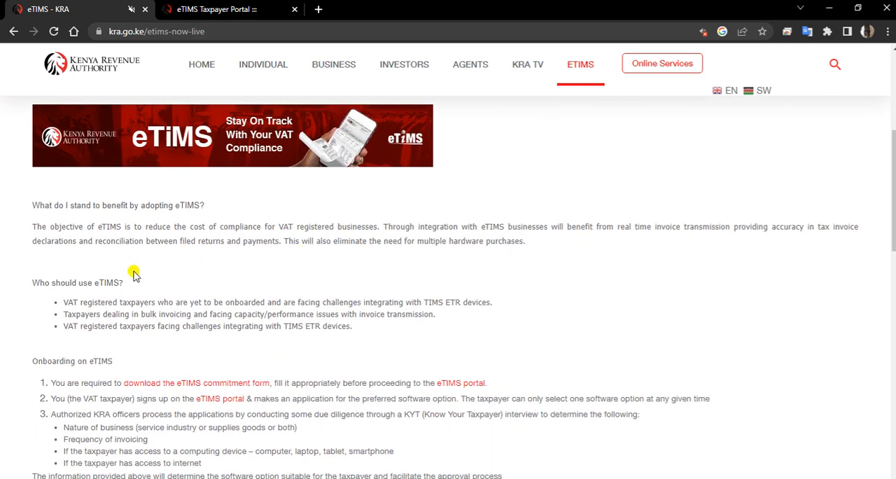
mouse_move(280, 287)
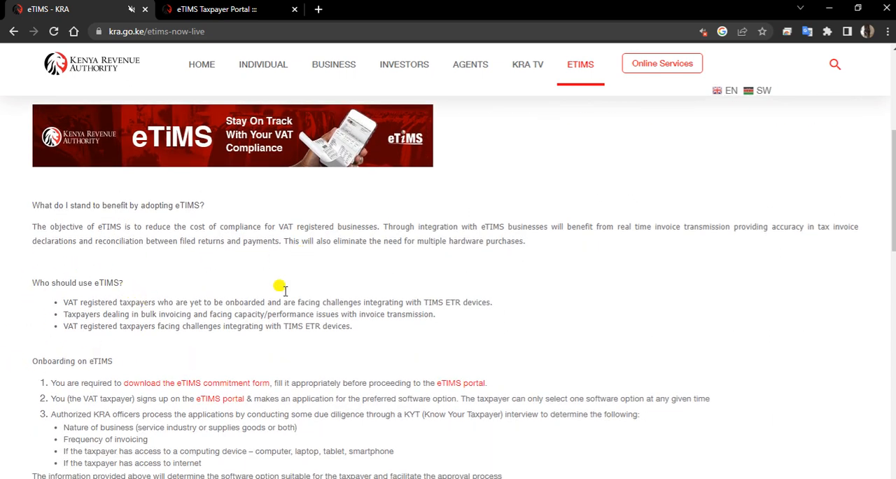
mouse_move(212, 362)
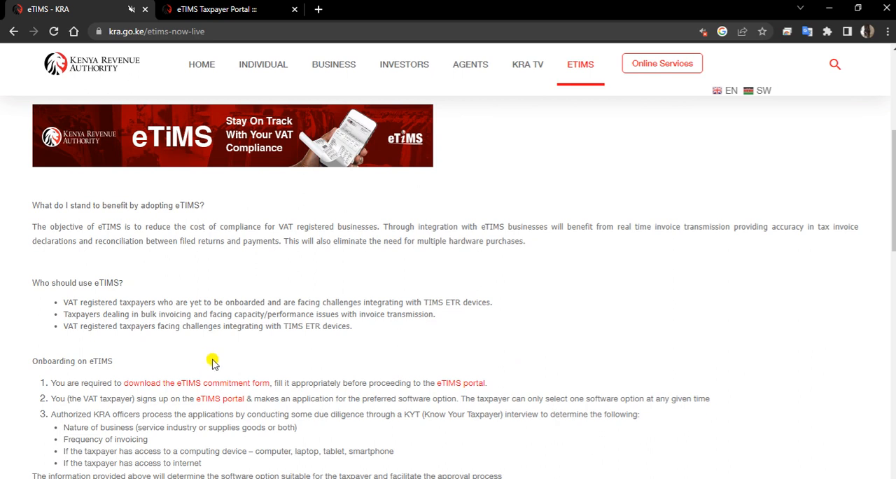
mouse_move(165, 395)
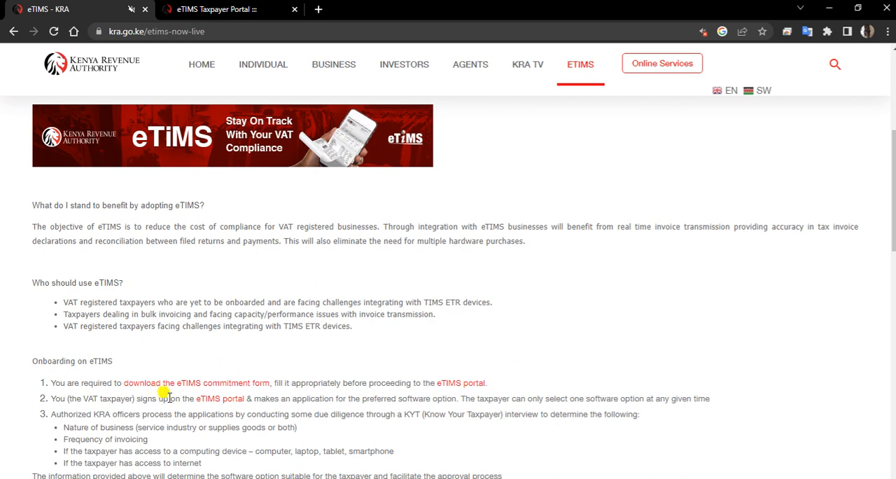
mouse_move(184, 398)
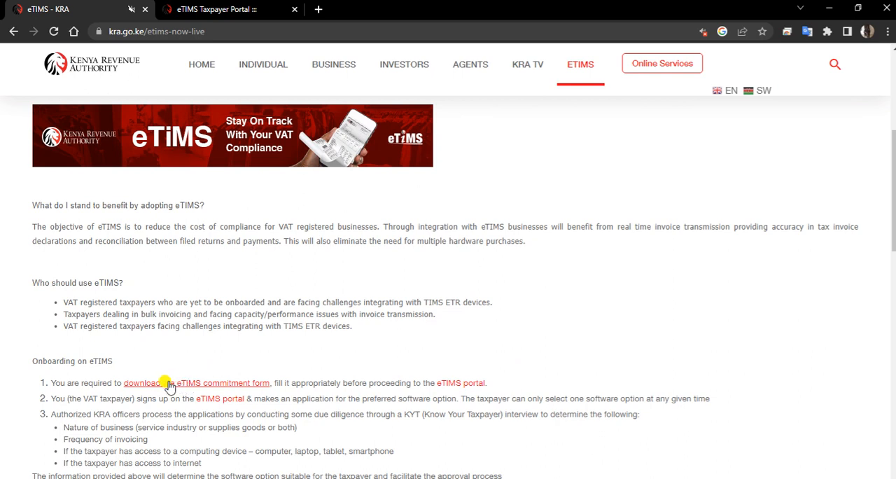
Open the eTIMS commitment form PDF from its download link and scroll through its sections
click(143, 383)
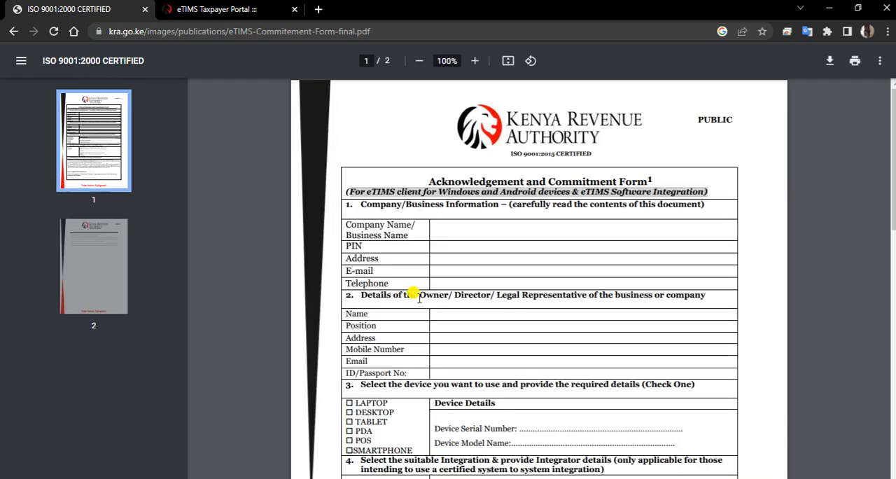
scroll(down, 3)
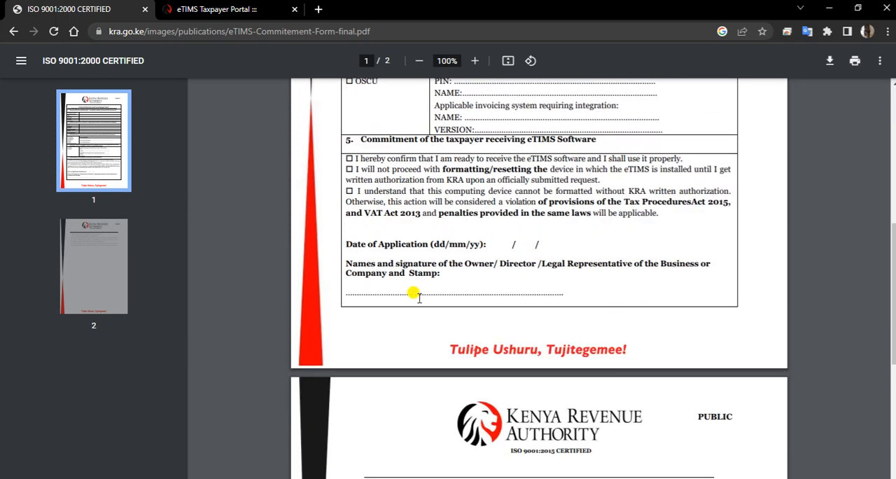
scroll(down, 3)
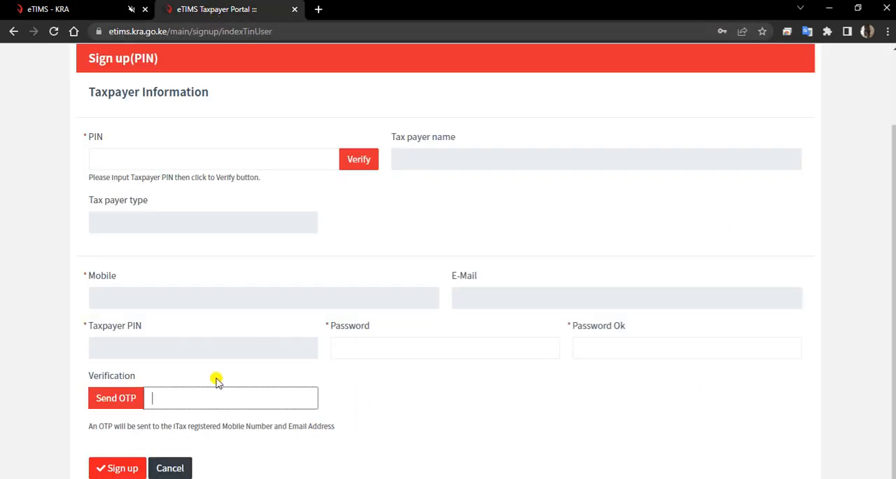
scroll(up, 3)
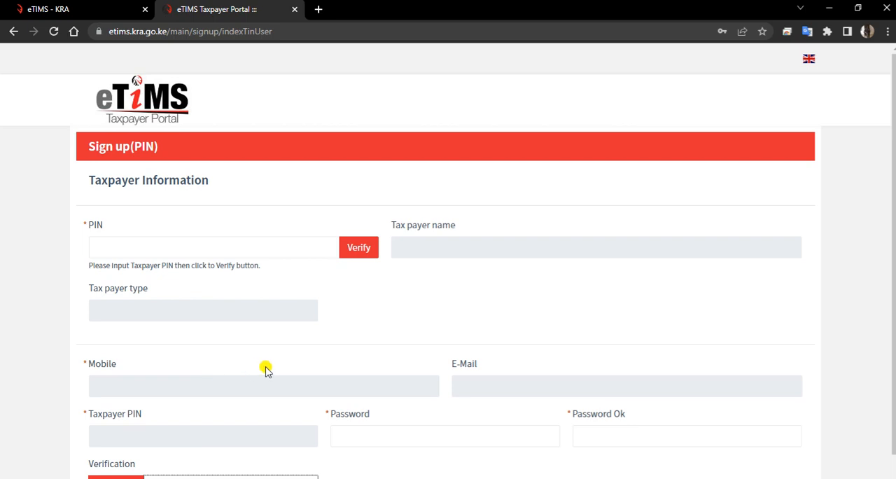
scroll(down, 3)
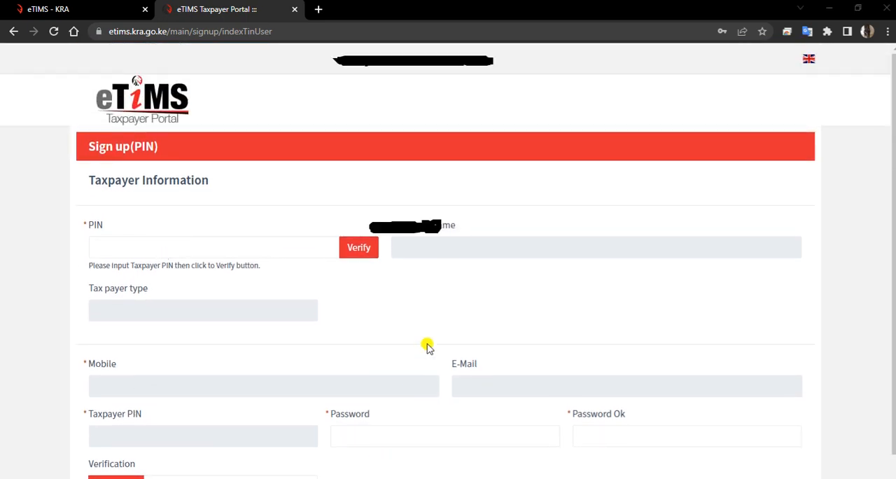
scroll(down, 3)
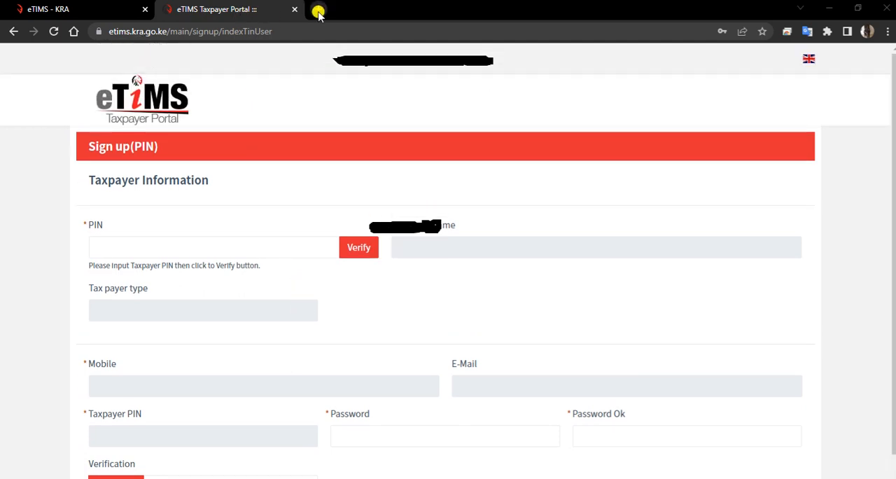
mouse_move(318, 11)
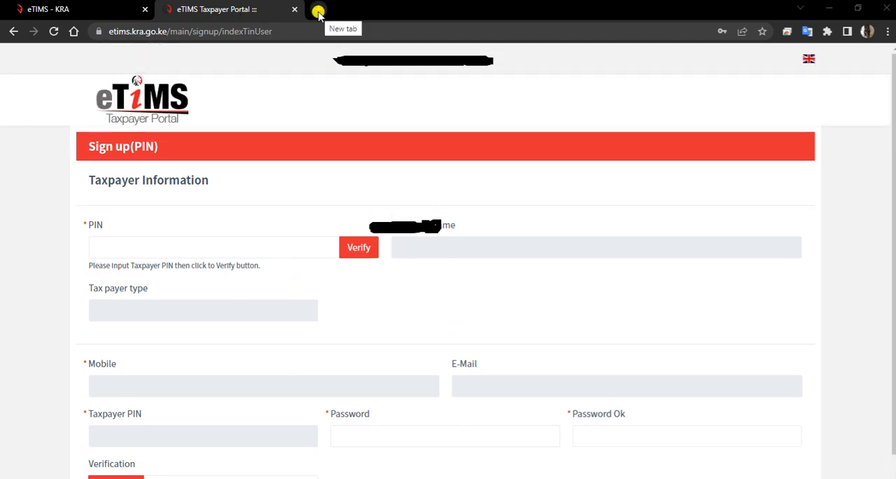
Open the eTIMS portal address in a new tab so the login page loads with autofilled credentials
click(318, 11)
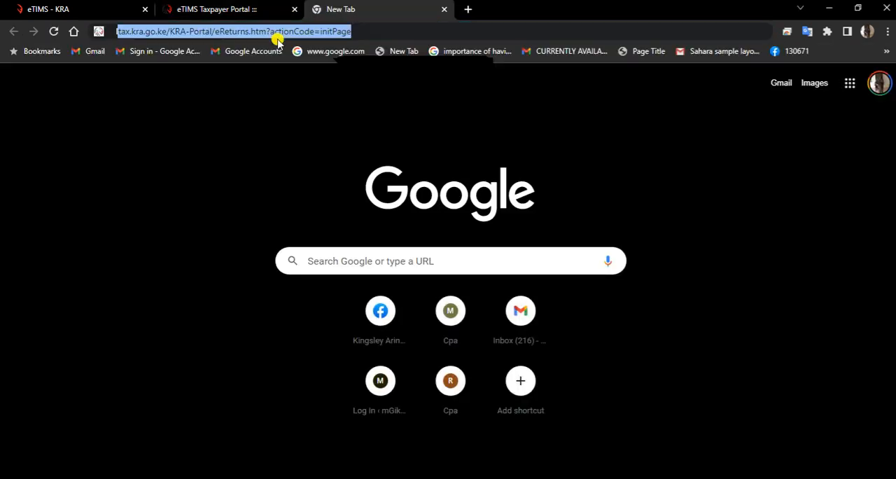
text(IET)
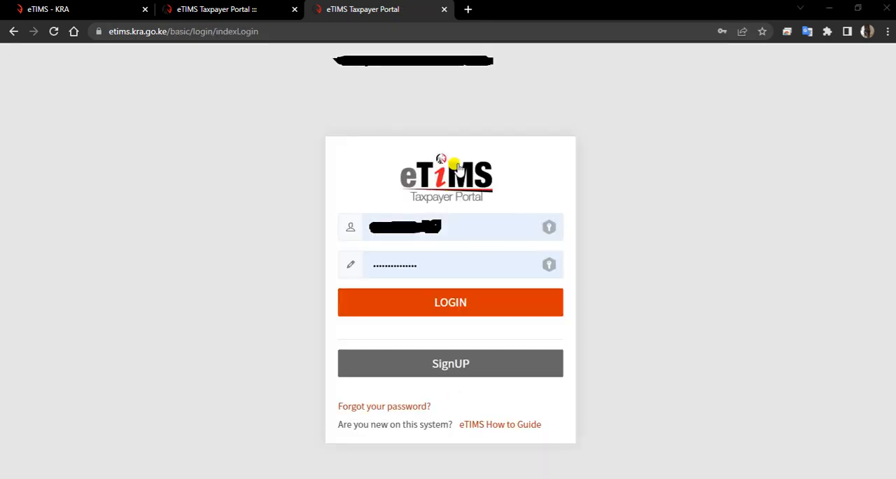
mouse_move(488, 251)
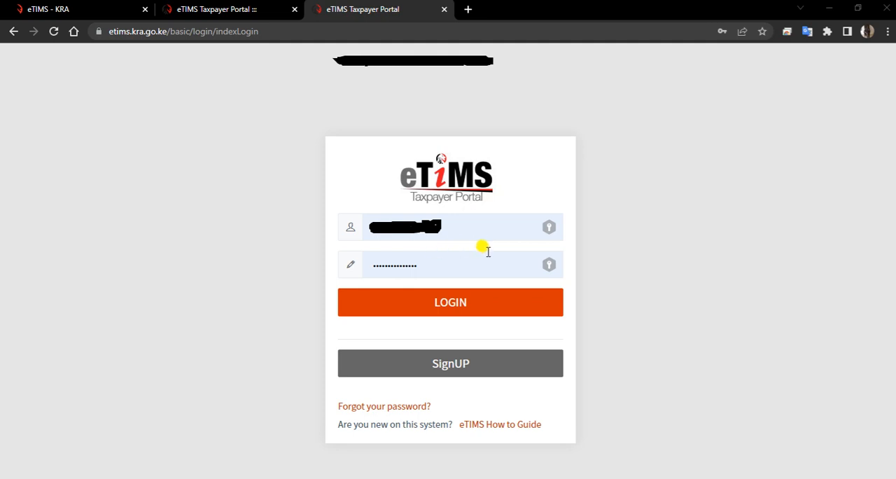
mouse_move(451, 231)
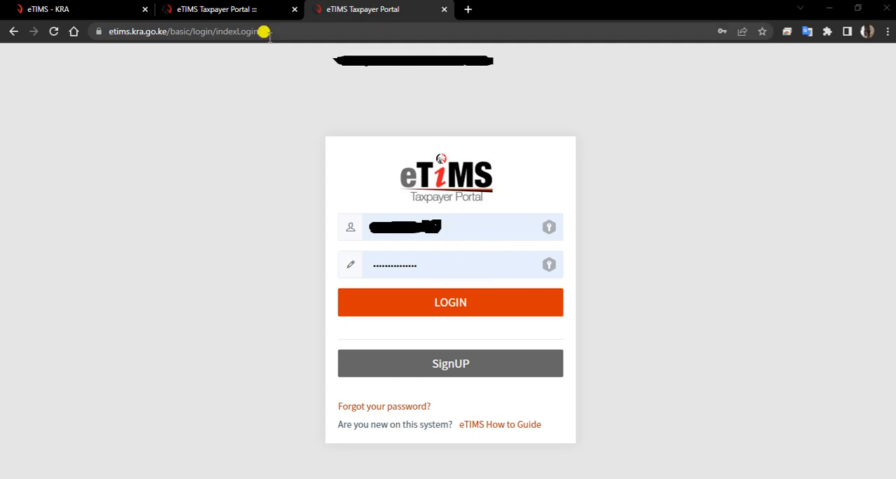
click(451, 363)
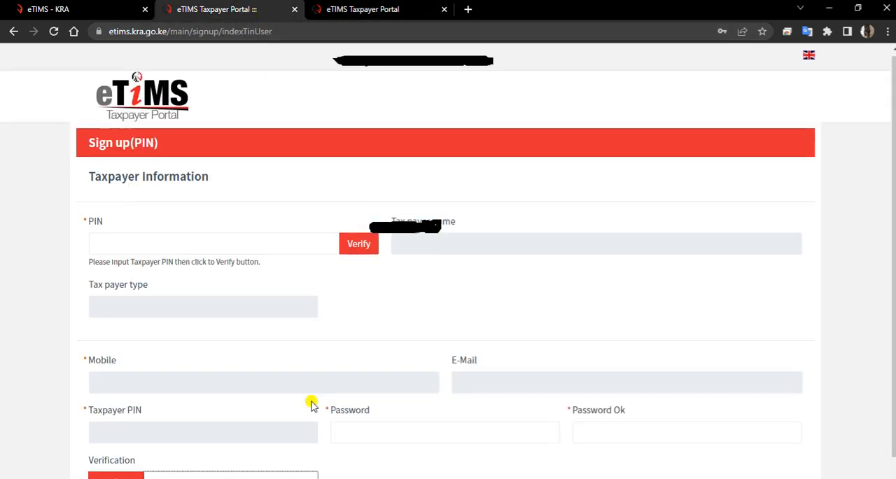
scroll(down, 3)
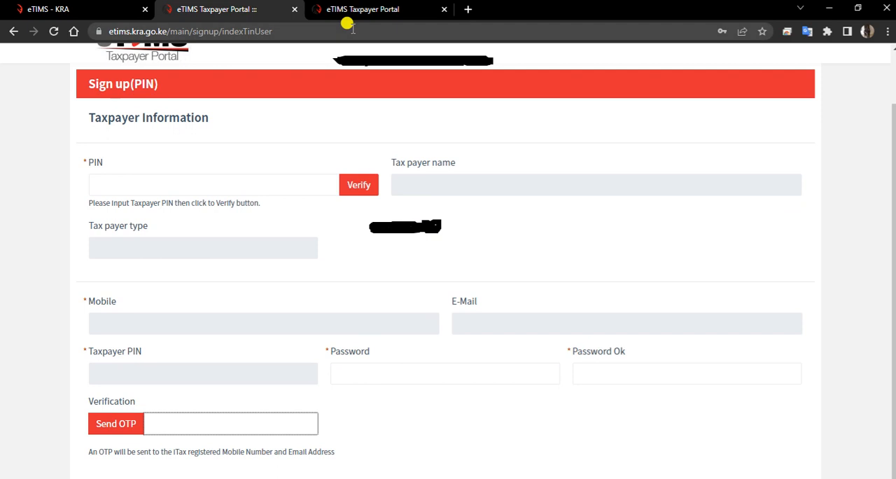
click(361, 8)
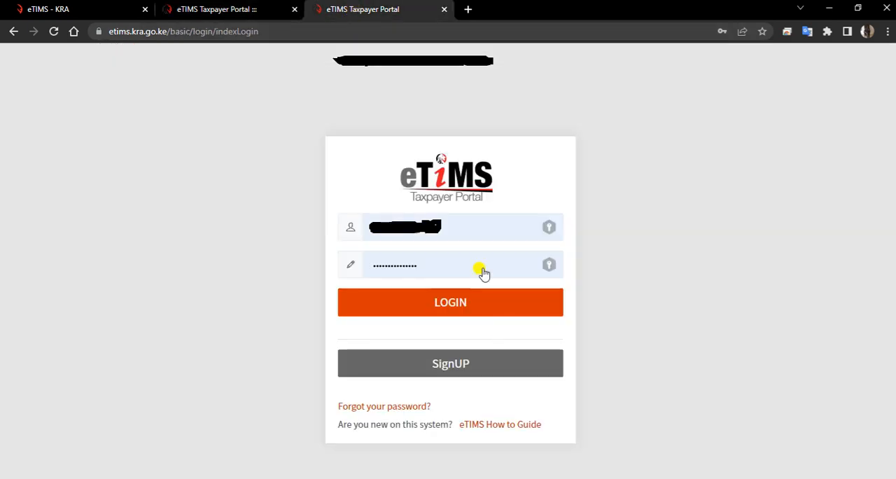
mouse_move(451, 302)
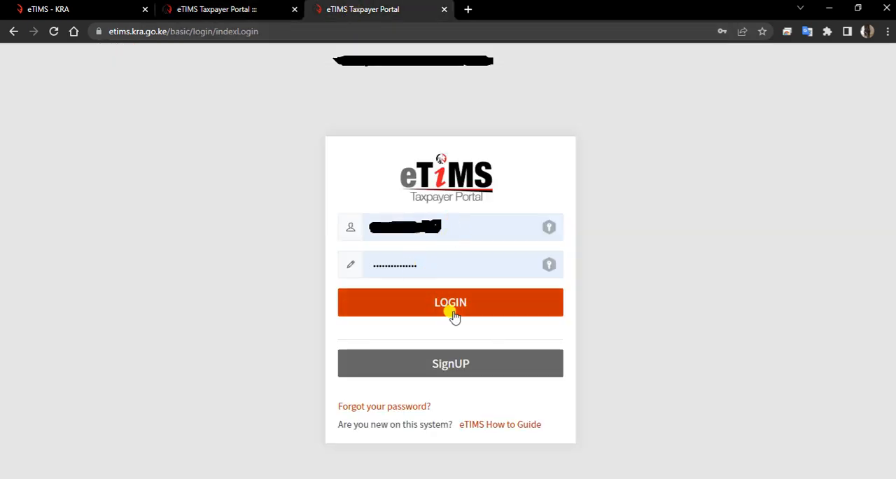
click(451, 303)
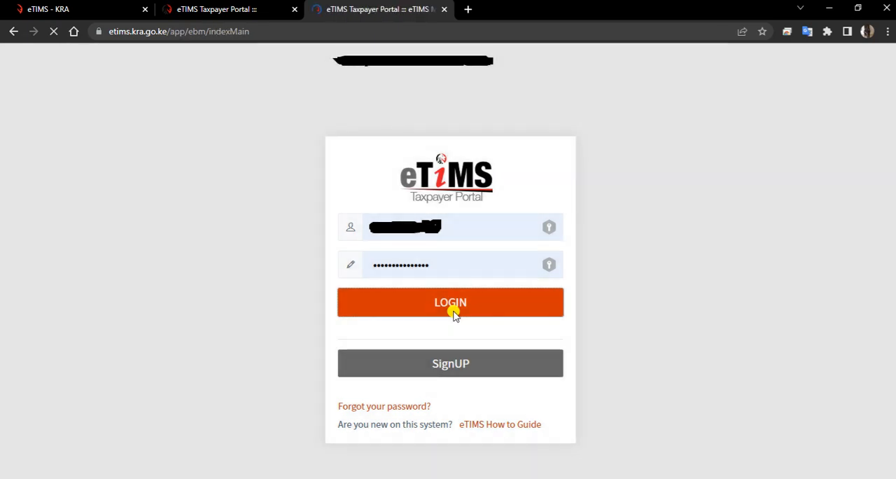
click(451, 302)
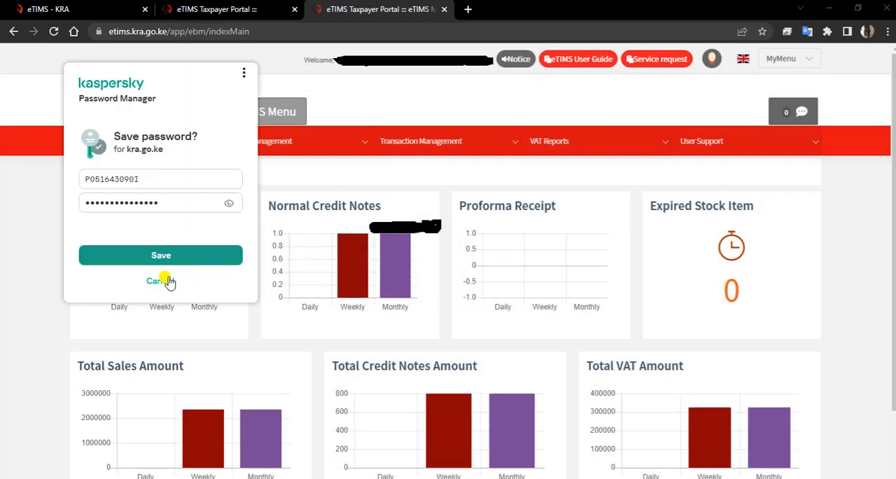
click(159, 280)
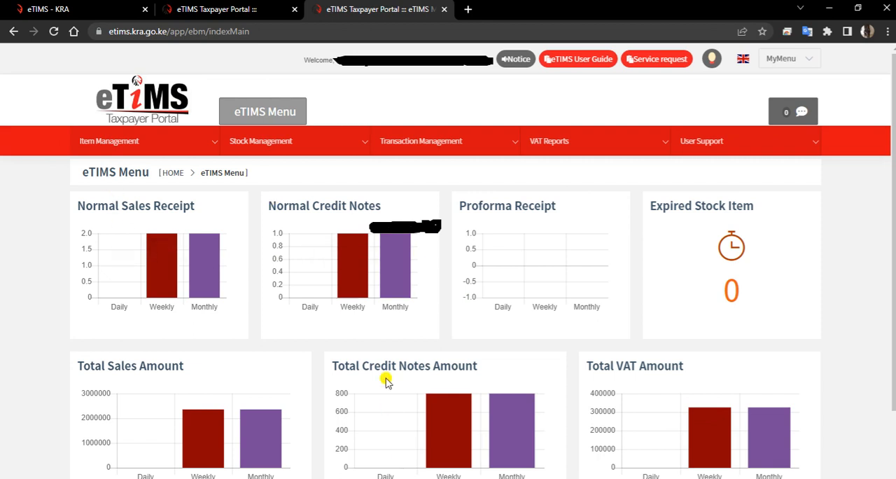
scroll(down, 3)
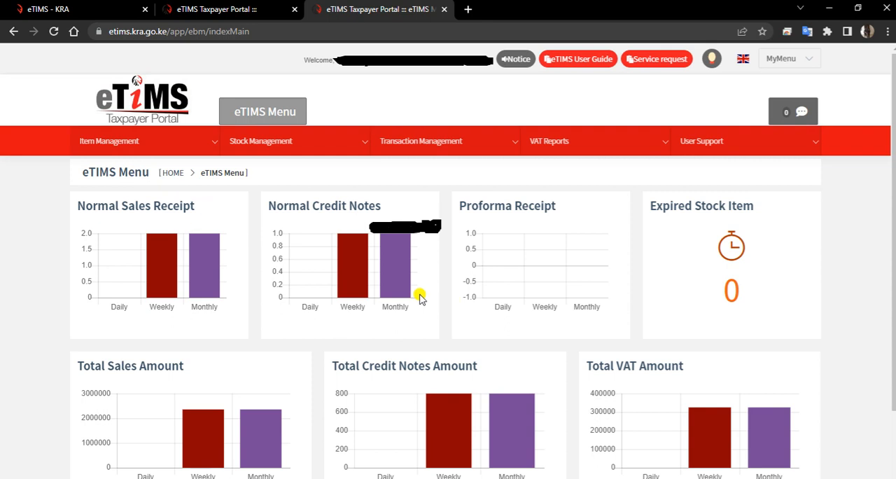
mouse_move(565, 295)
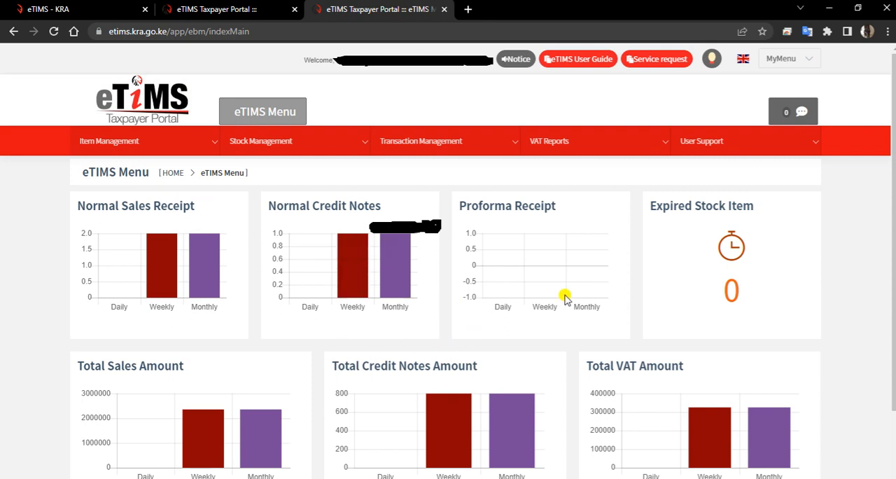
mouse_move(173, 222)
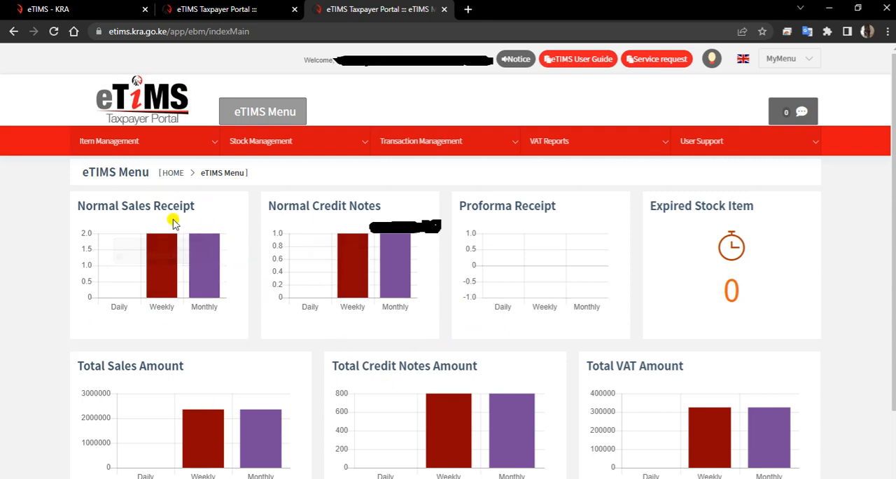
mouse_move(575, 299)
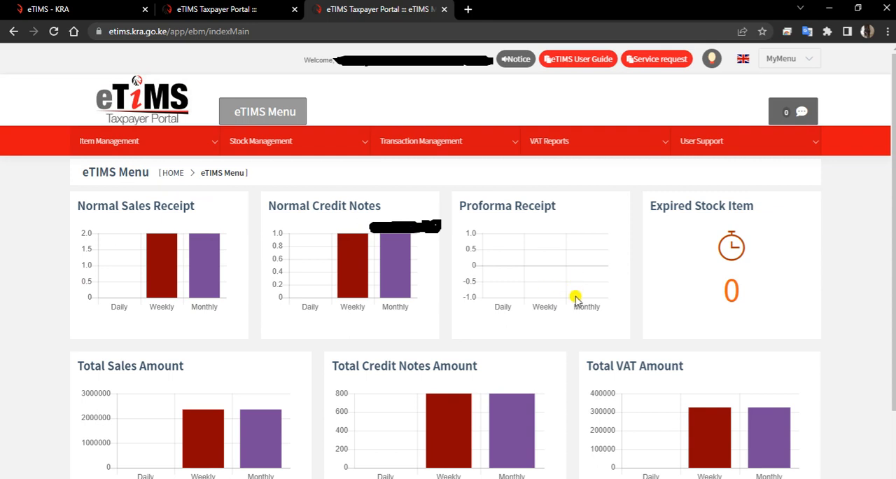
scroll(down, 3)
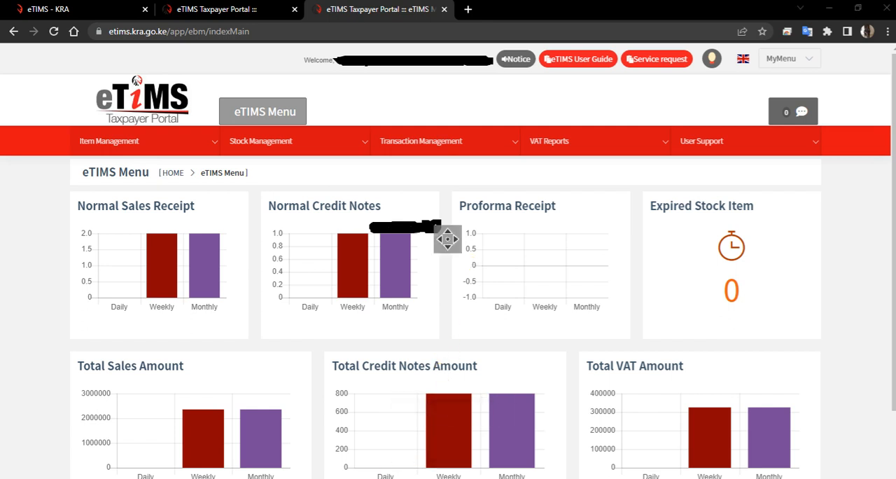
mouse_move(448, 313)
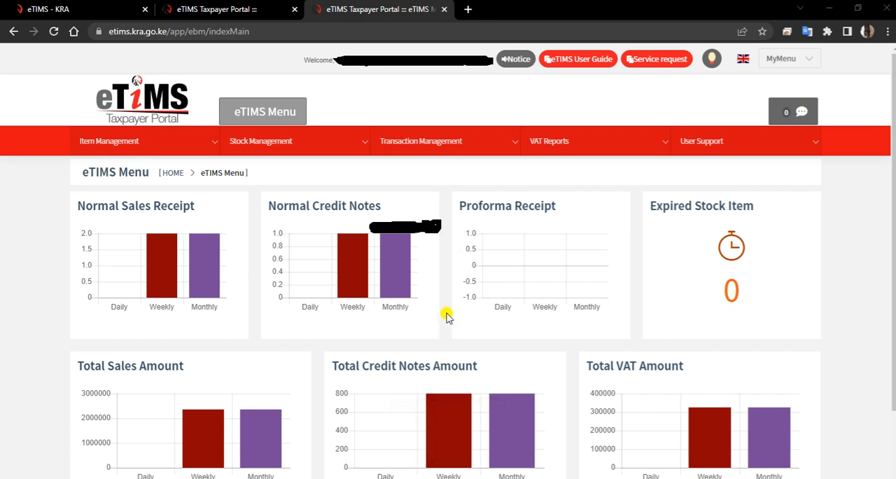
mouse_move(218, 73)
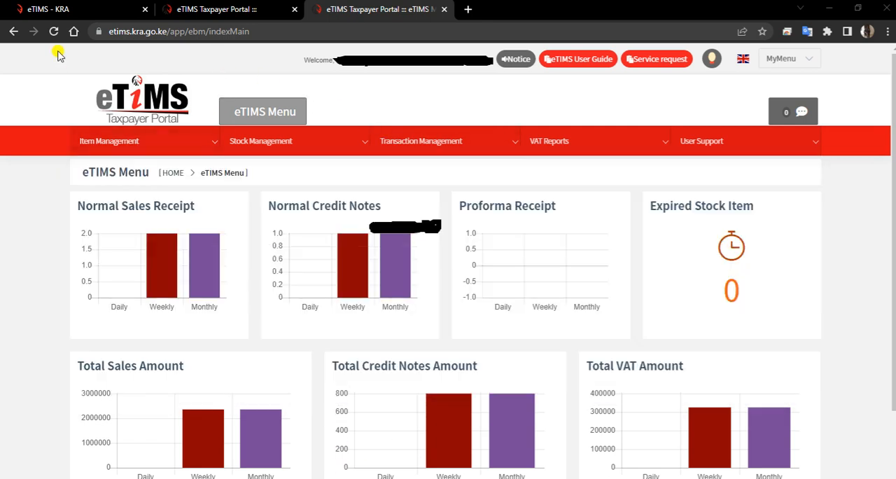
Return to the KRA eTIMS tab and scroll down to the eTIMS install links
click(70, 8)
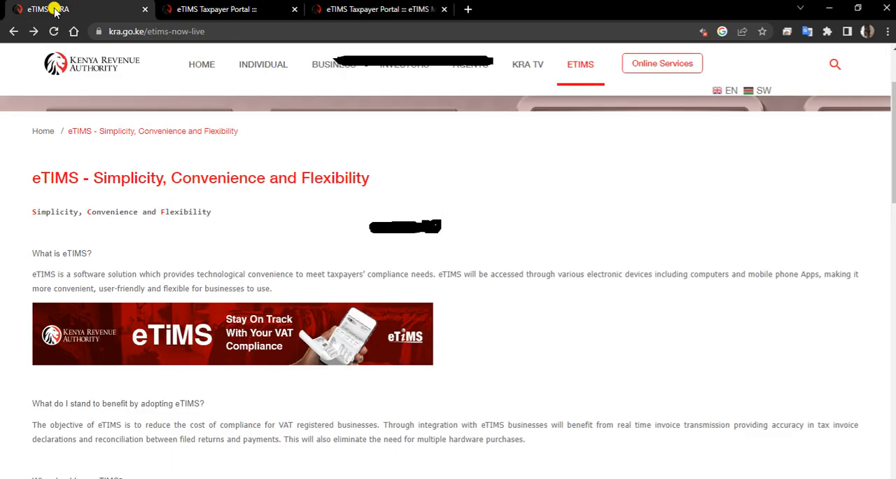
mouse_move(244, 159)
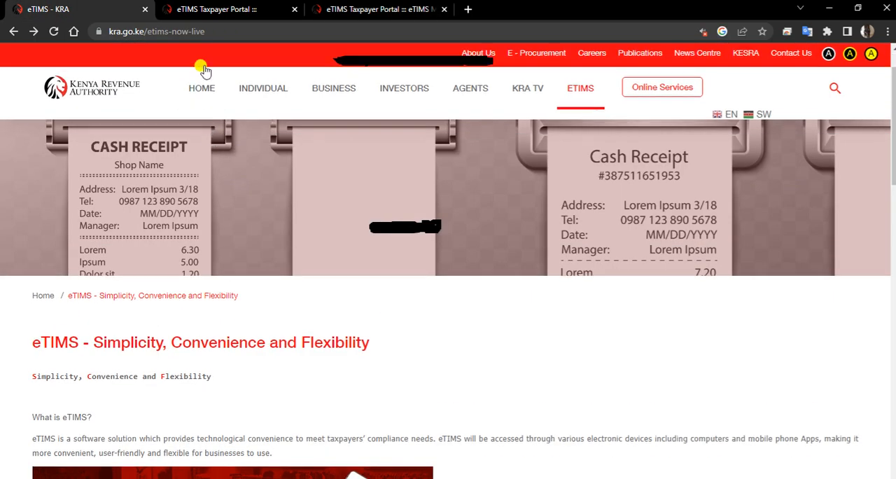
scroll(down, 3)
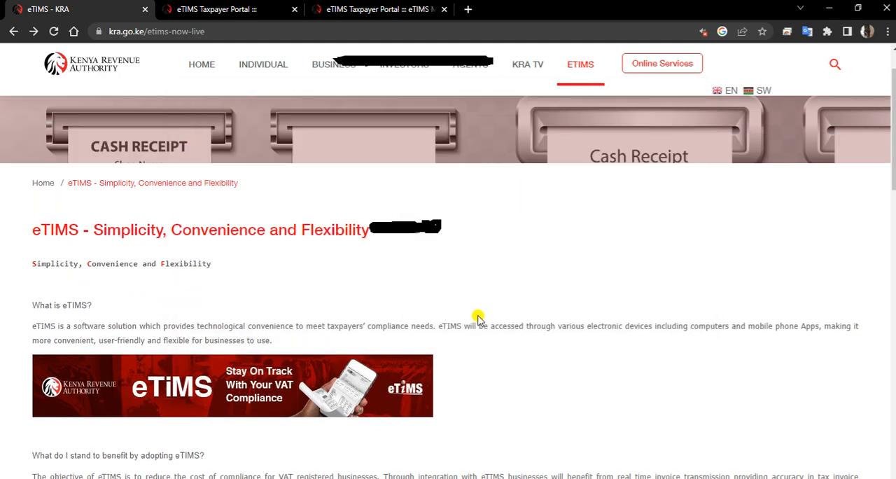
scroll(down, 3)
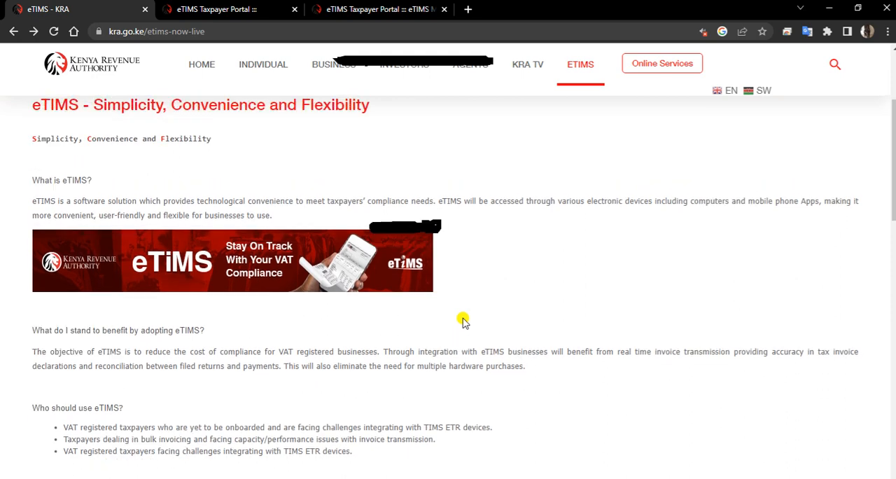
scroll(down, 3)
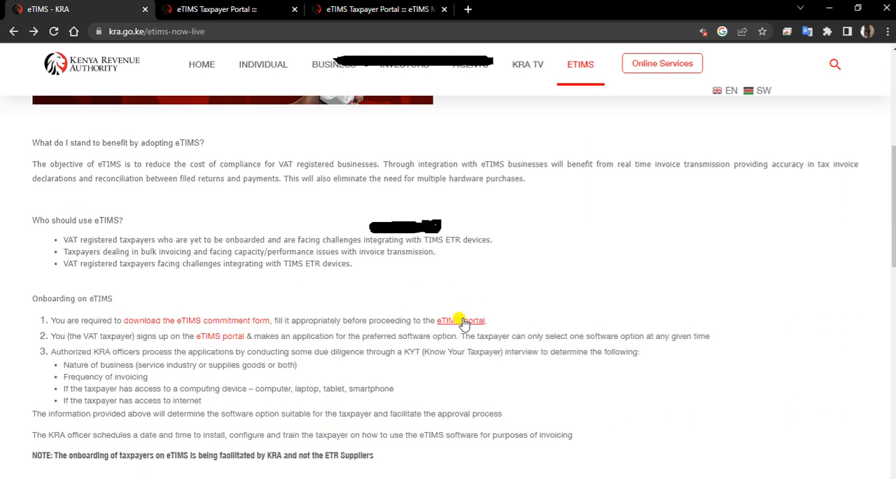
scroll(down, 3)
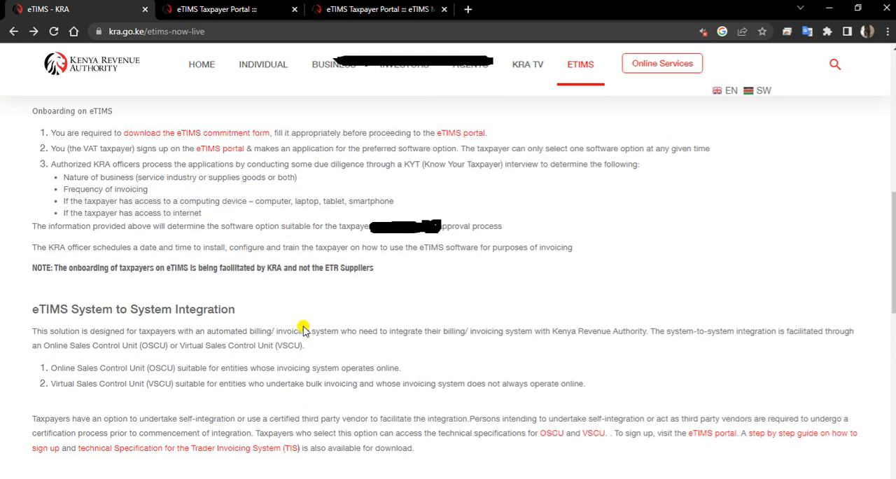
scroll(down, 3)
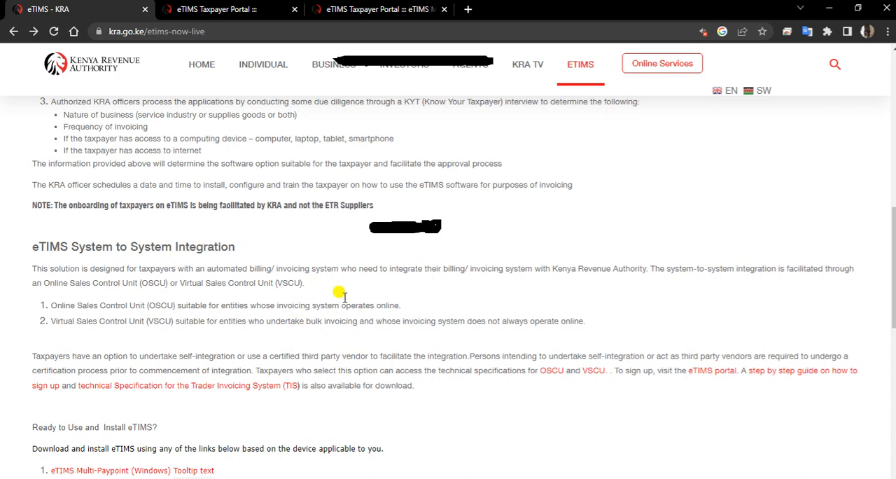
scroll(down, 3)
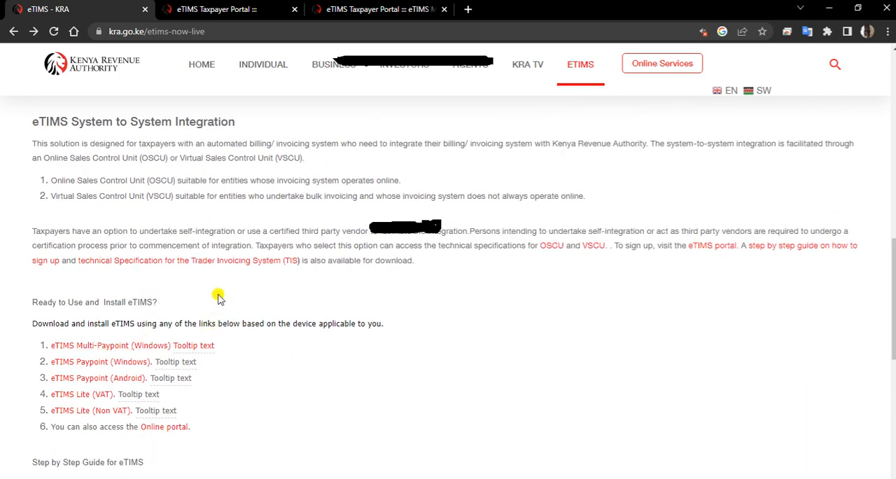
mouse_move(336, 420)
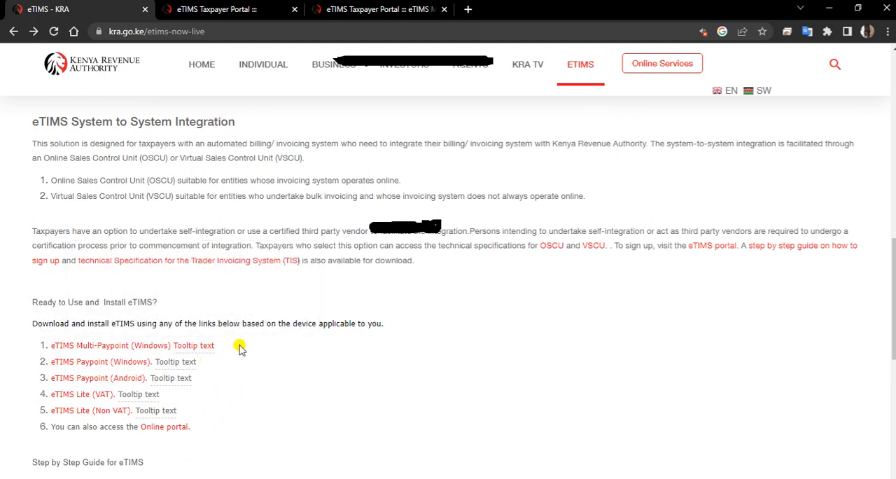
mouse_move(244, 409)
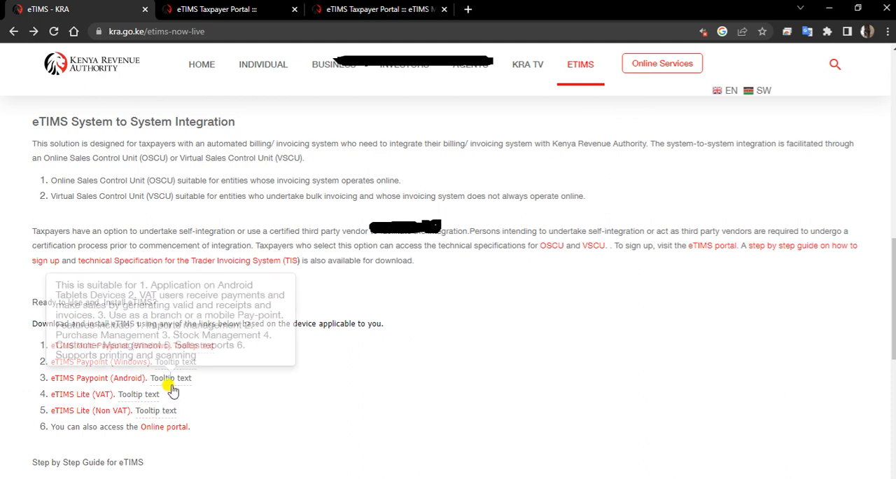
mouse_move(227, 376)
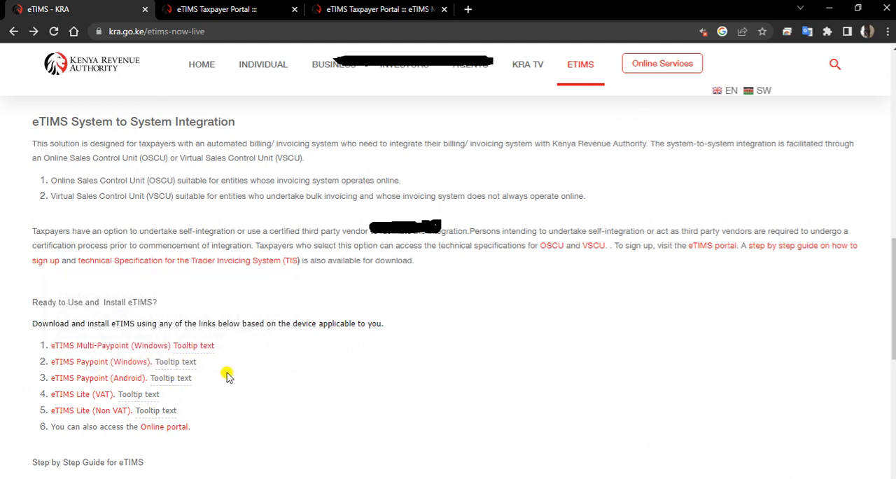
mouse_move(200, 380)
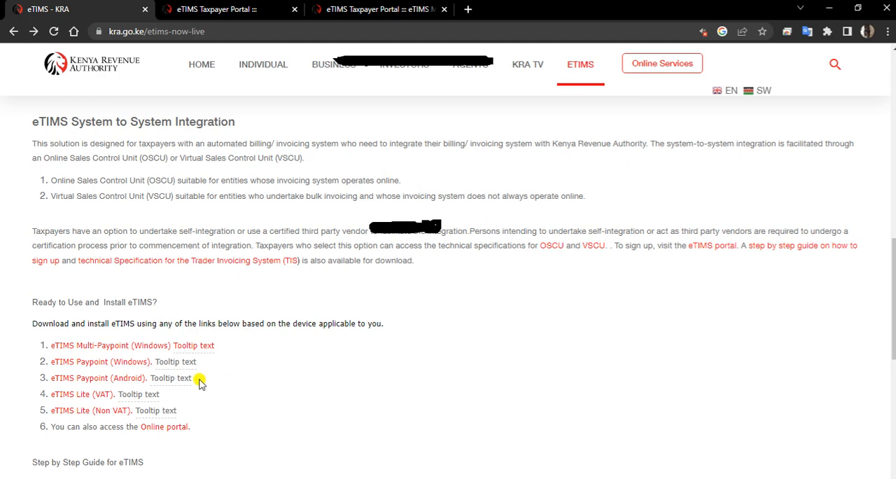
mouse_move(280, 391)
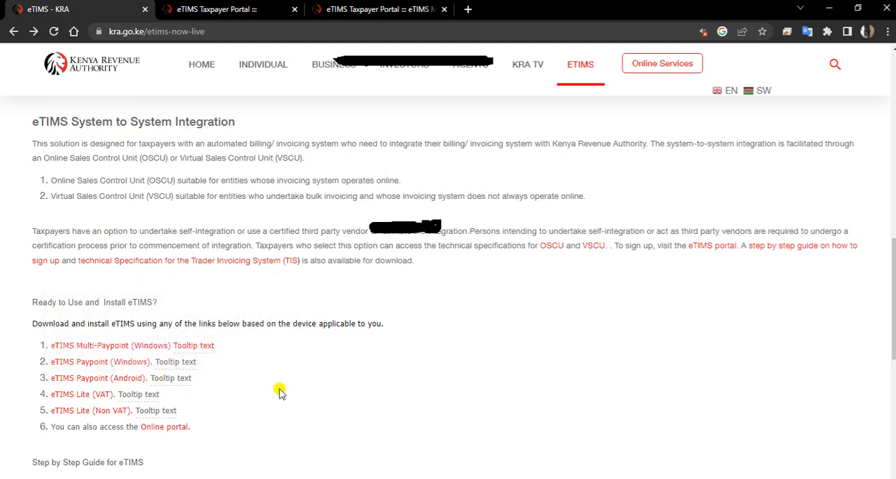
mouse_move(199, 345)
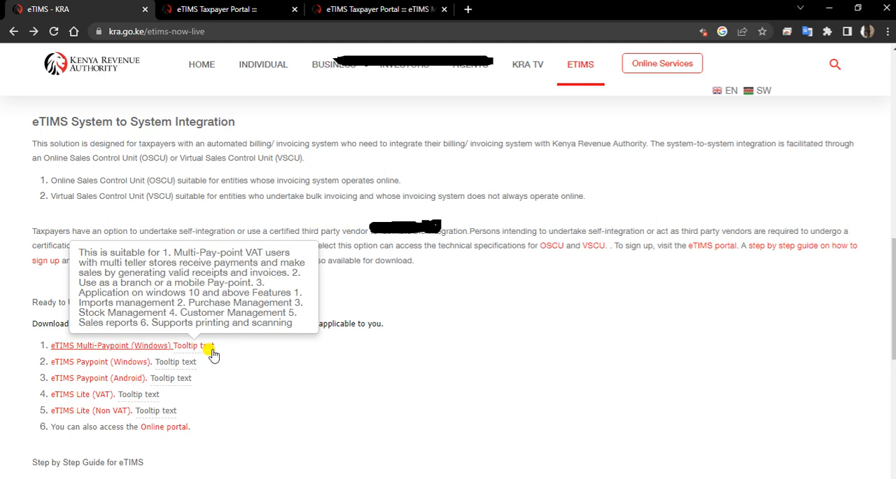
mouse_move(183, 352)
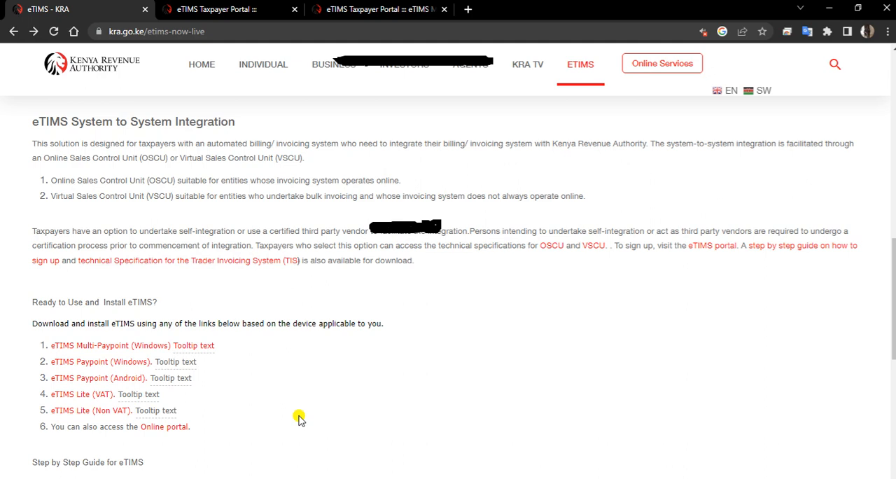
mouse_move(205, 378)
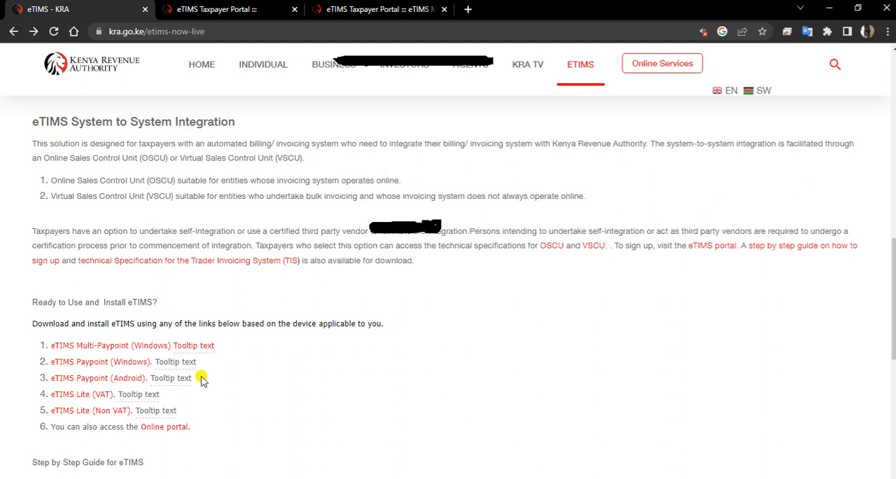
mouse_move(123, 370)
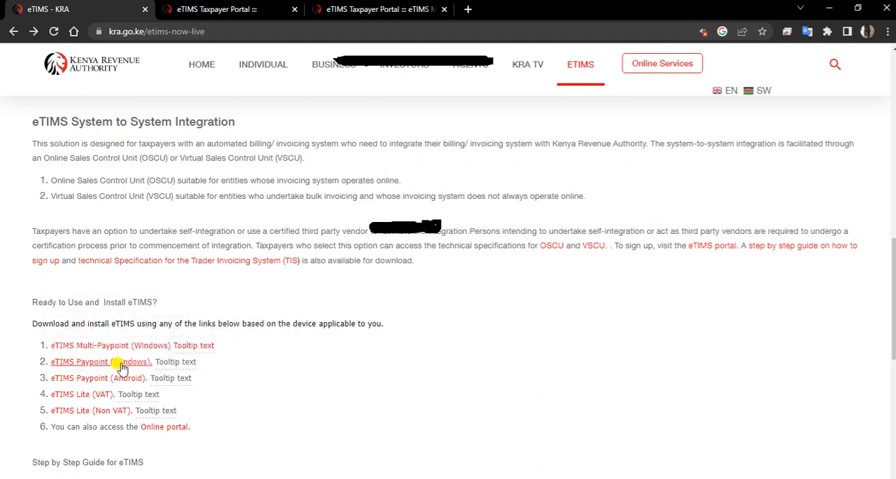
Start downloading eTIMS Paypoint (Windows) from its installer link
click(101, 362)
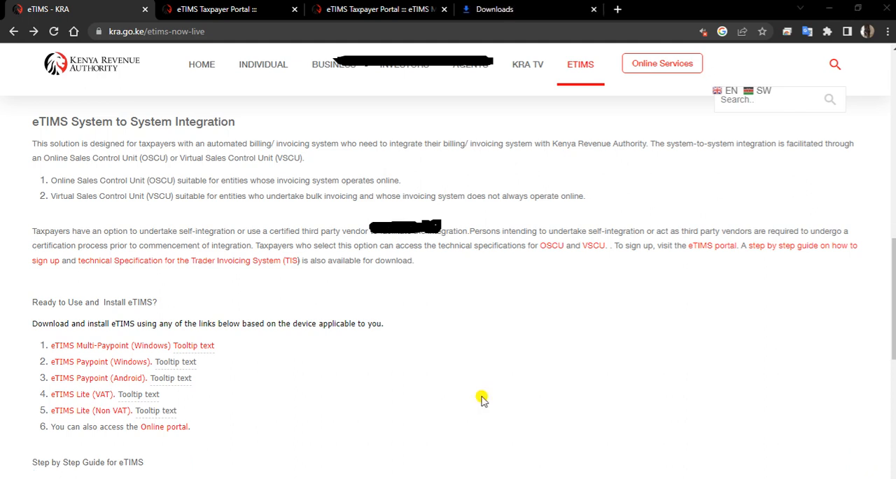
mouse_move(888, 31)
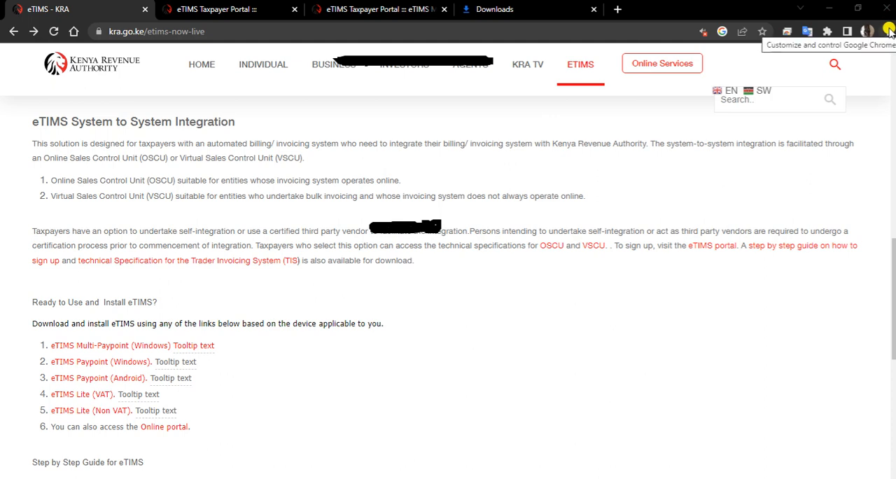
From Chrome's Downloads list, show eTIMS-Paypoint-Win-1.0.11 (2).exe in its folder
click(887, 31)
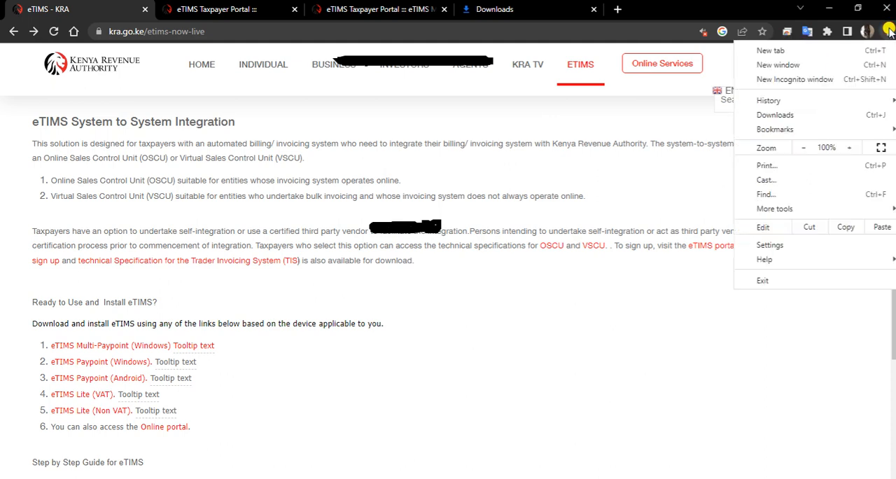
click(776, 115)
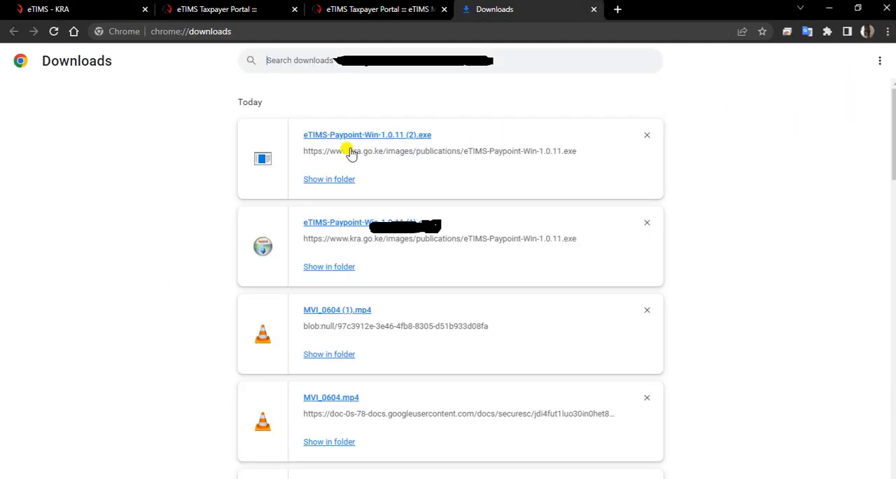
mouse_move(329, 179)
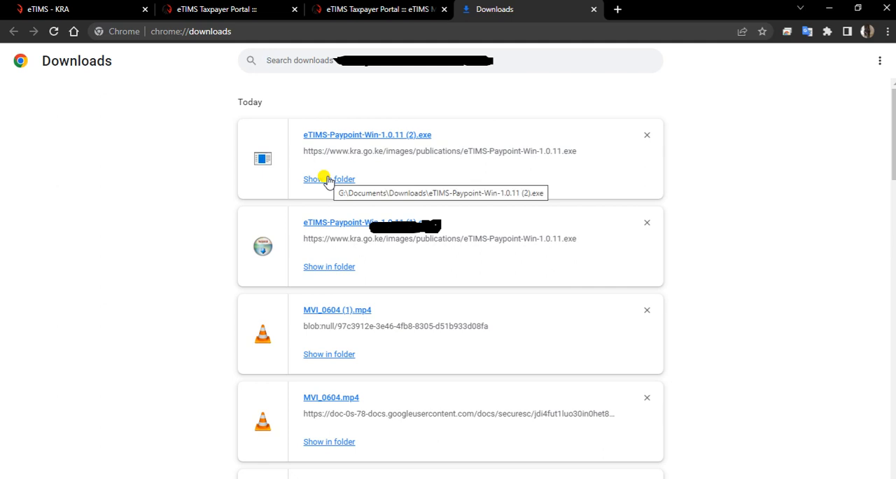
click(329, 179)
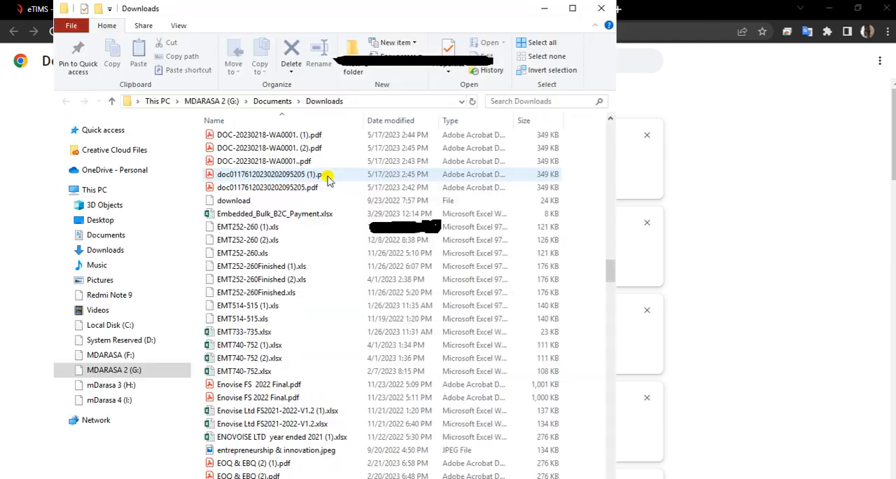
Run the downloaded eTIMS Paypoint installer and reveal the SmartScreen option to run it anyway
click(269, 174)
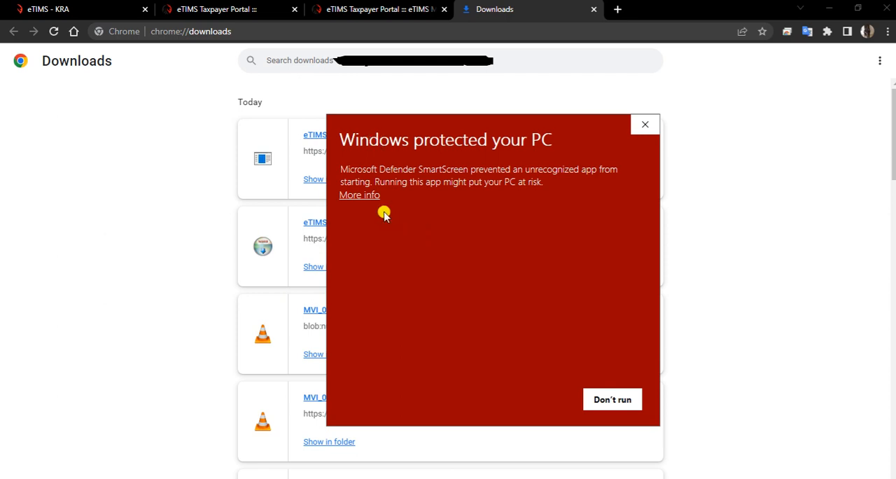
click(359, 194)
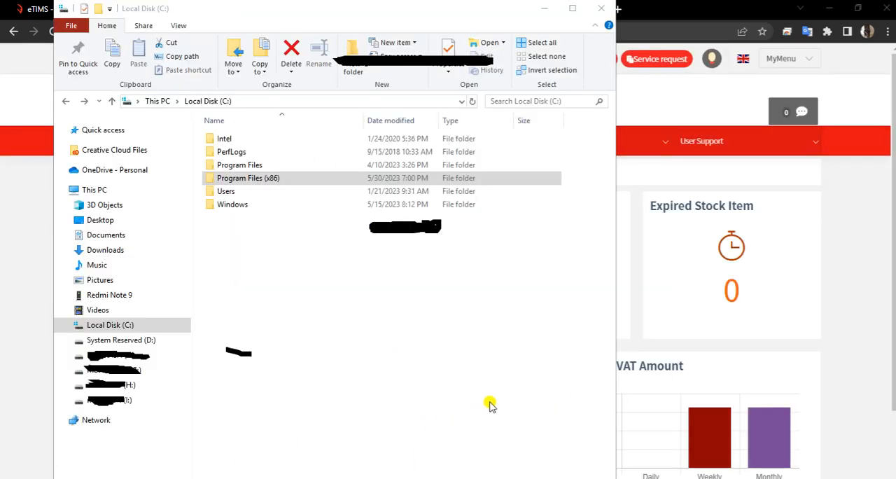
mouse_move(526, 331)
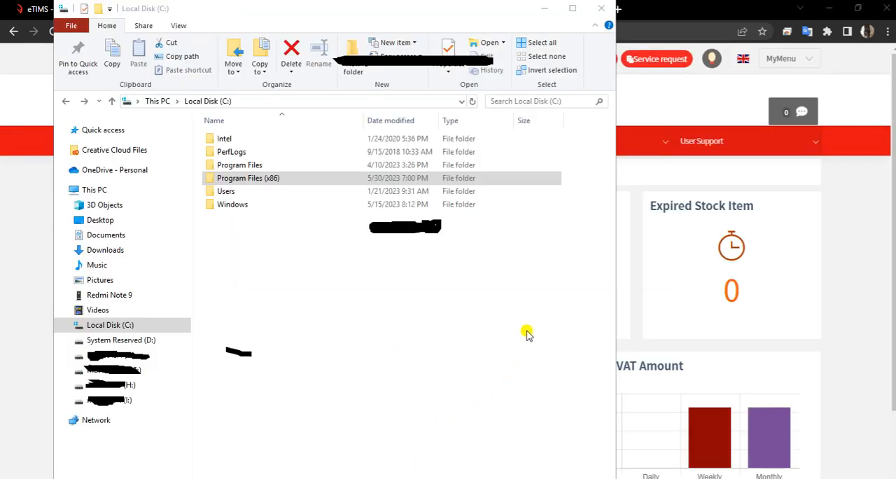
mouse_move(501, 283)
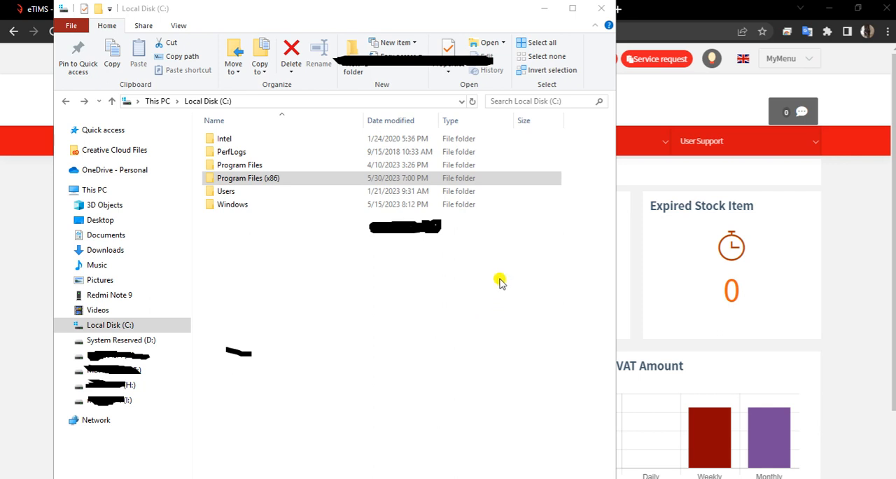
mouse_move(373, 392)
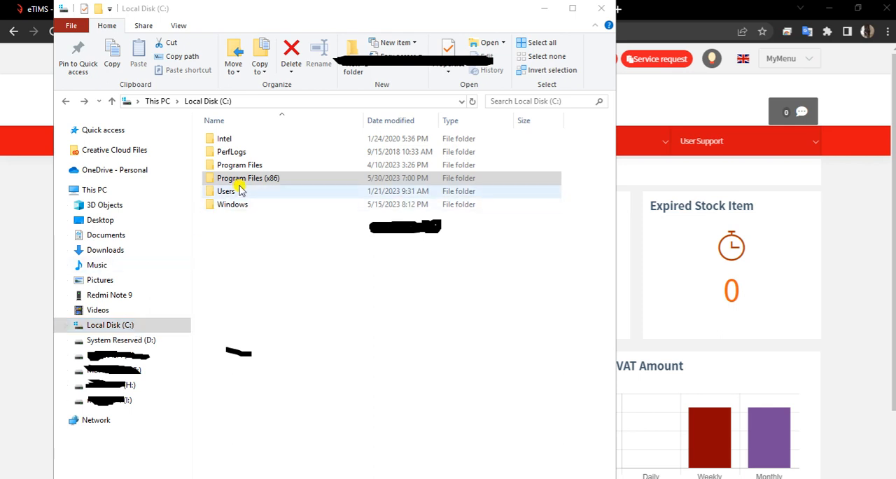
Open Program Files (x86) and then the eTIMS-Paypoint-Win installation folder
click(247, 178)
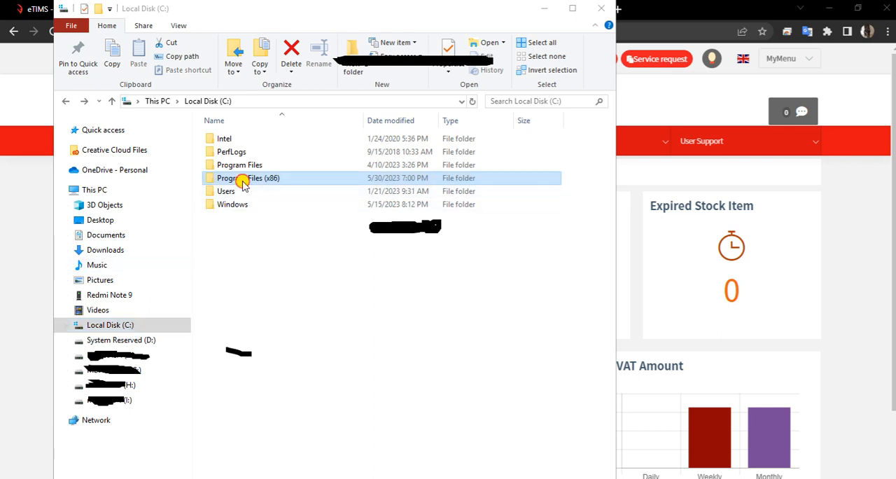
double_click(249, 178)
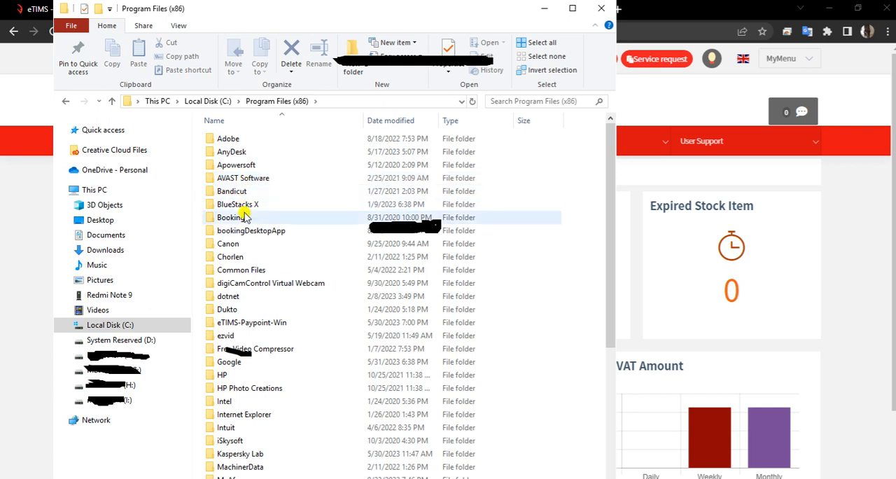
click(252, 322)
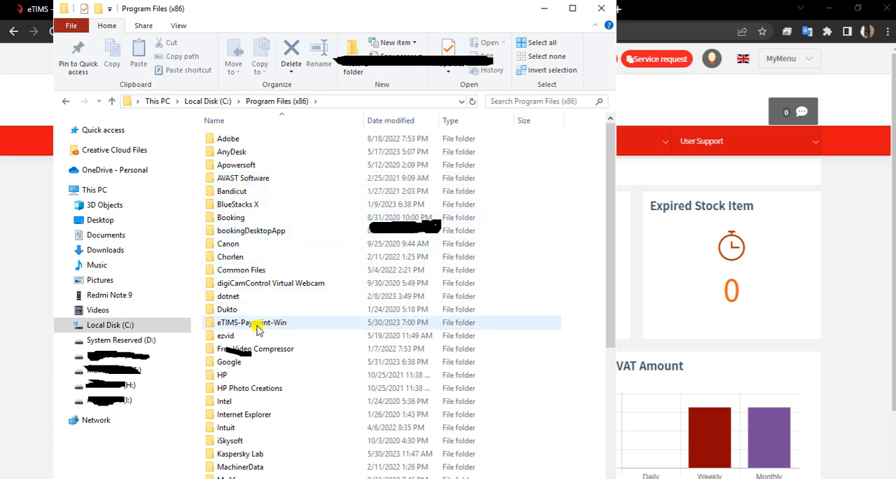
mouse_move(252, 322)
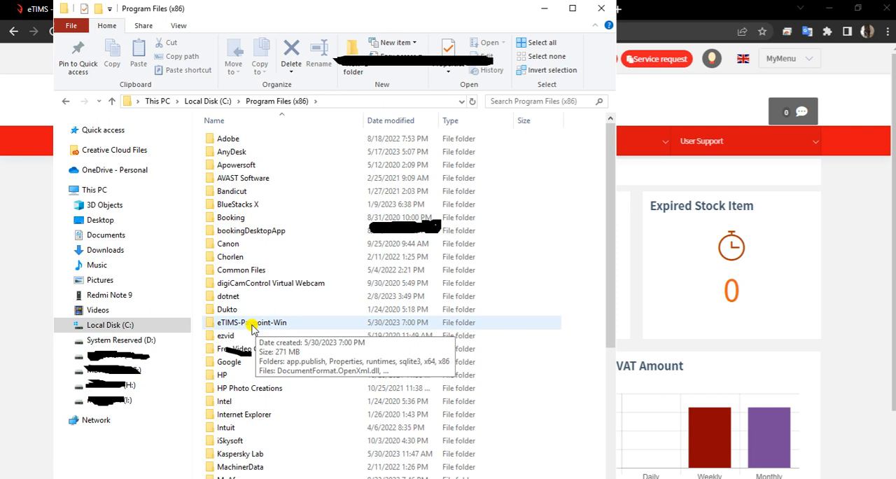
click(252, 322)
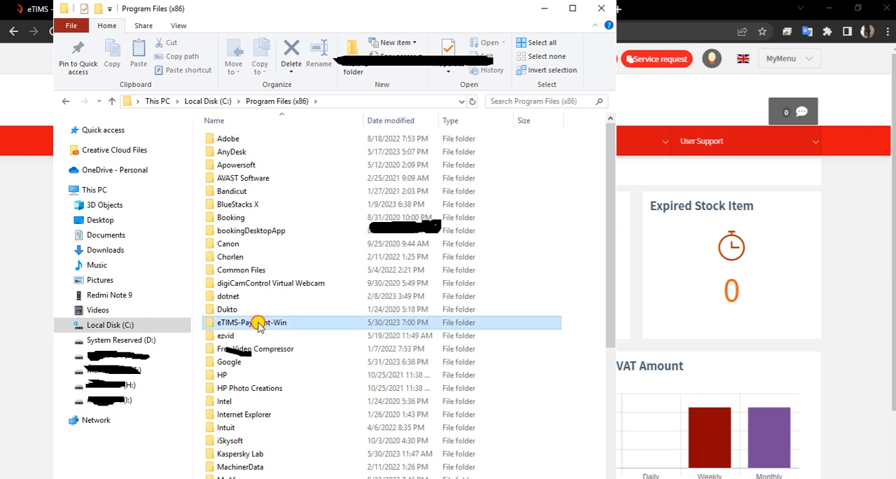
double_click(252, 322)
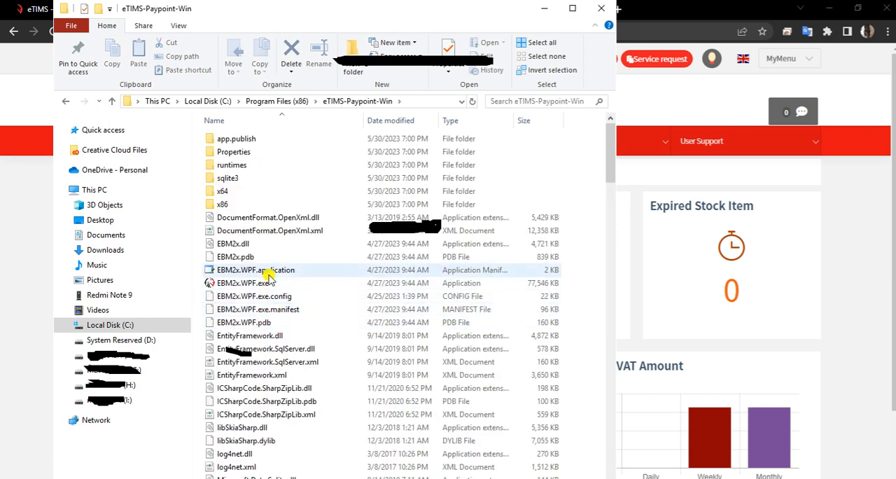
Launch EBM2x.WPF.exe to start the eTIMS Paypoint application
click(241, 283)
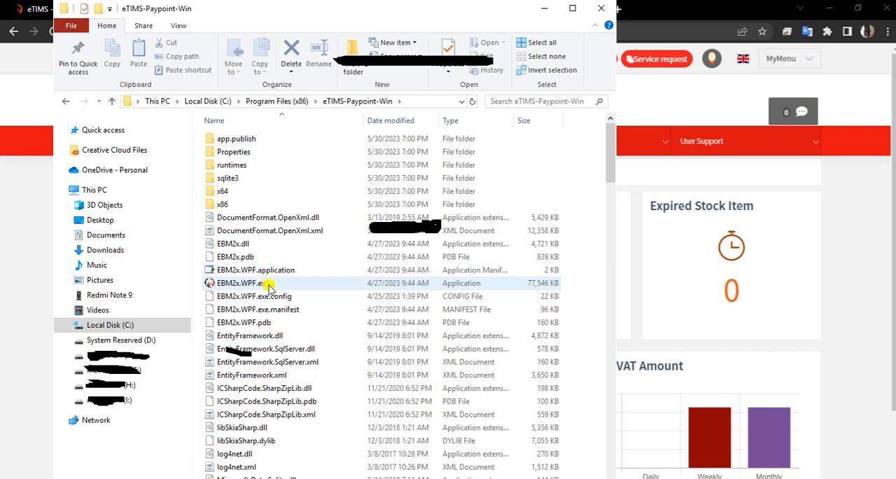
click(255, 283)
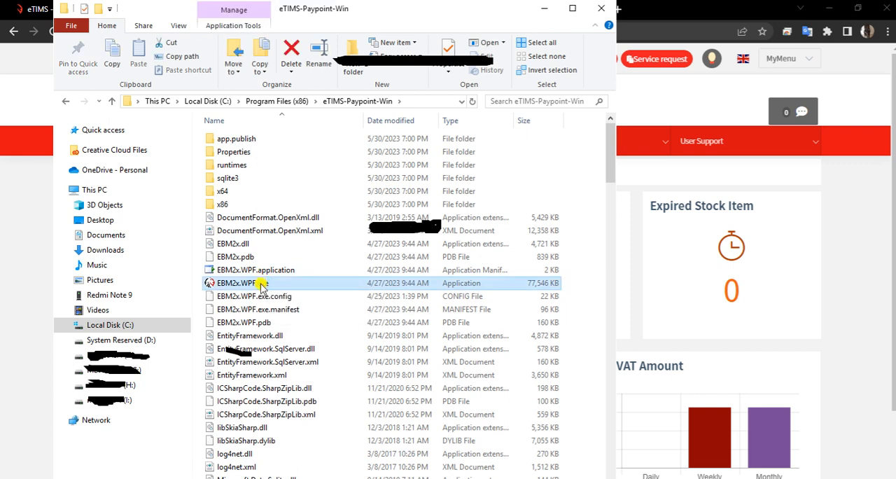
double_click(236, 282)
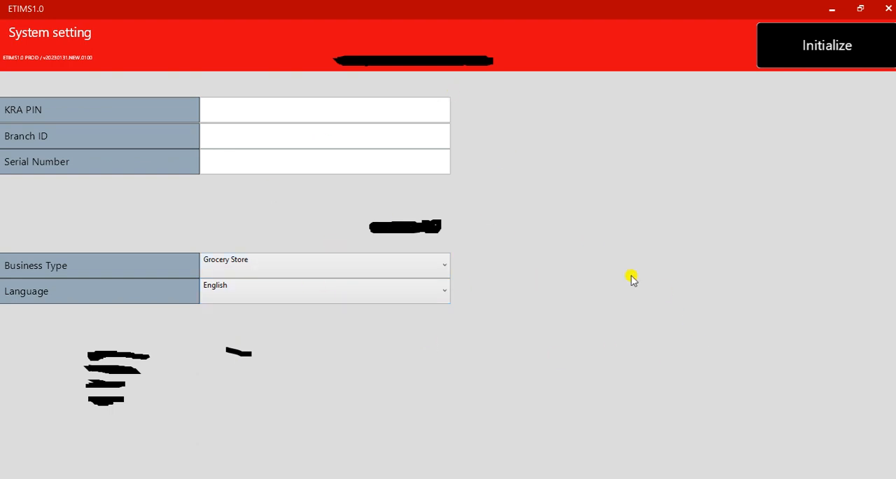
mouse_move(302, 328)
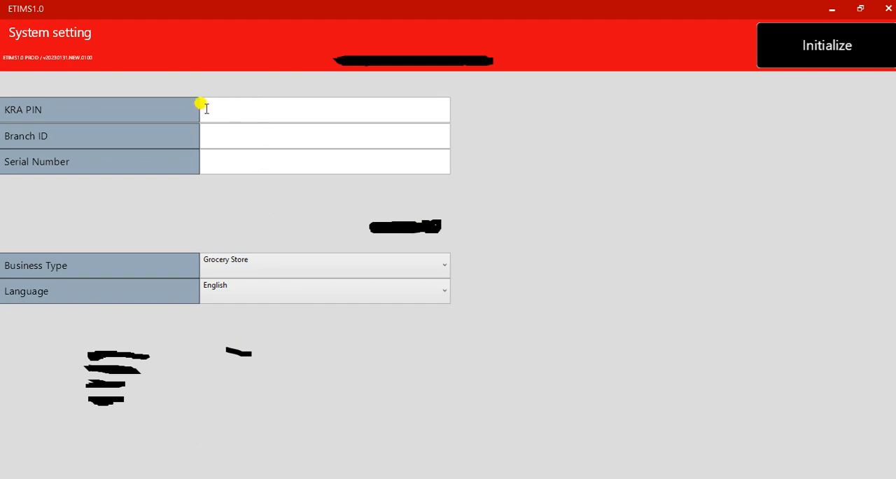
mouse_move(325, 136)
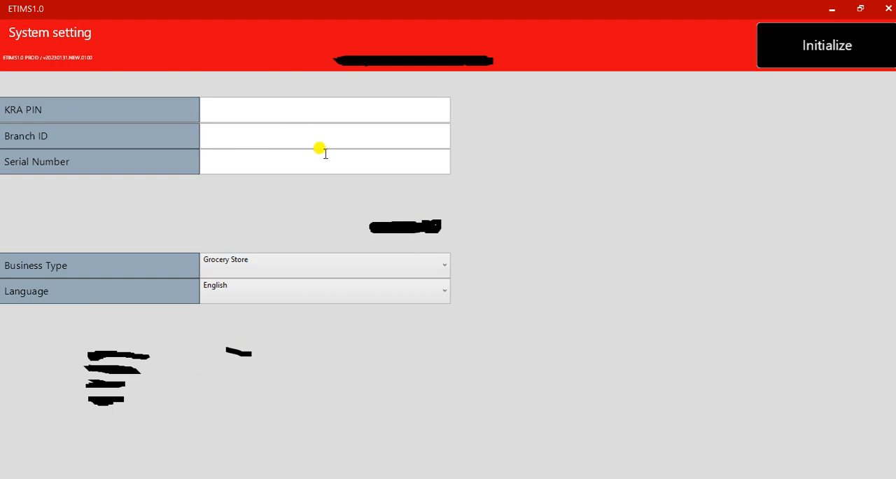
Choose General Store as Business Type, attempt Initialize with empty PIN fields and dismiss the 'Please enter a value' notice
click(325, 135)
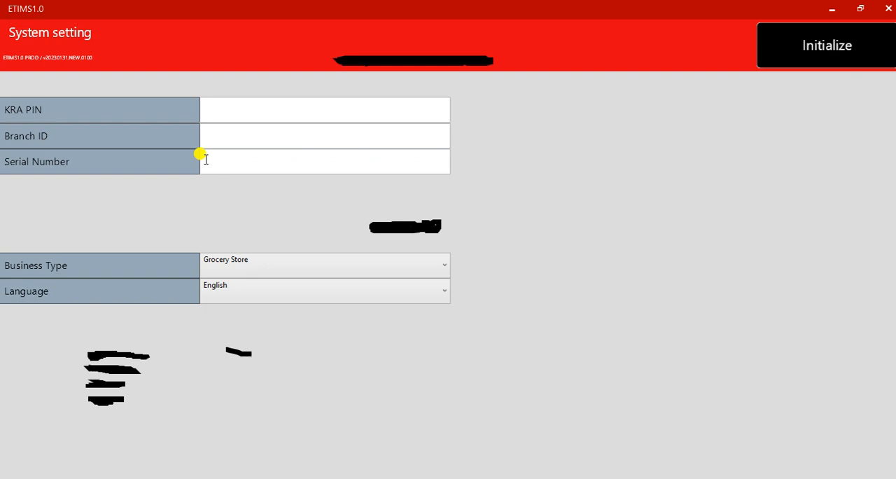
mouse_move(353, 261)
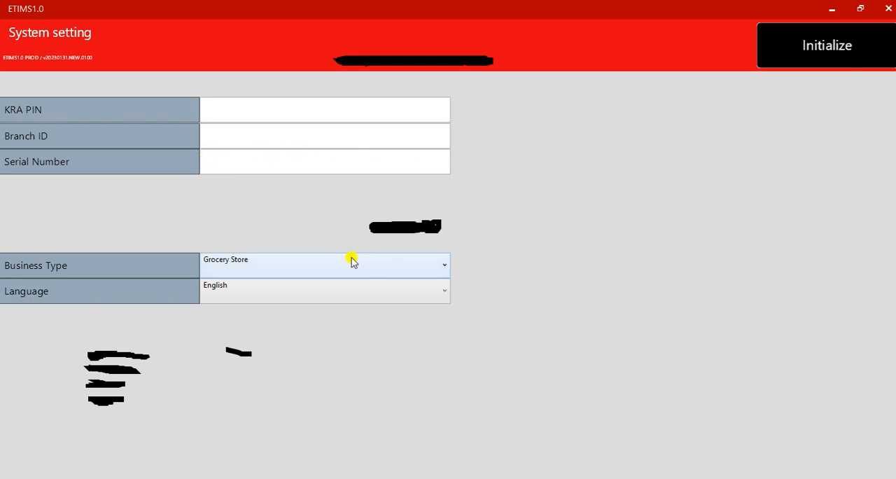
click(325, 265)
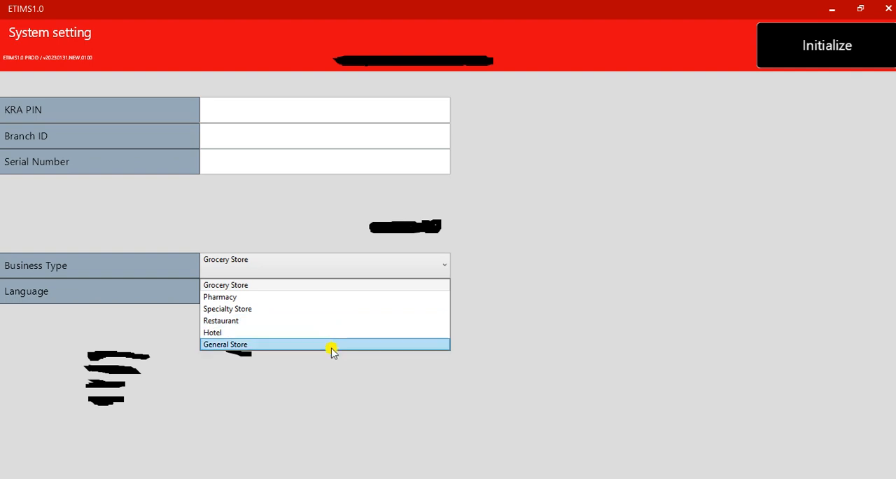
click(226, 345)
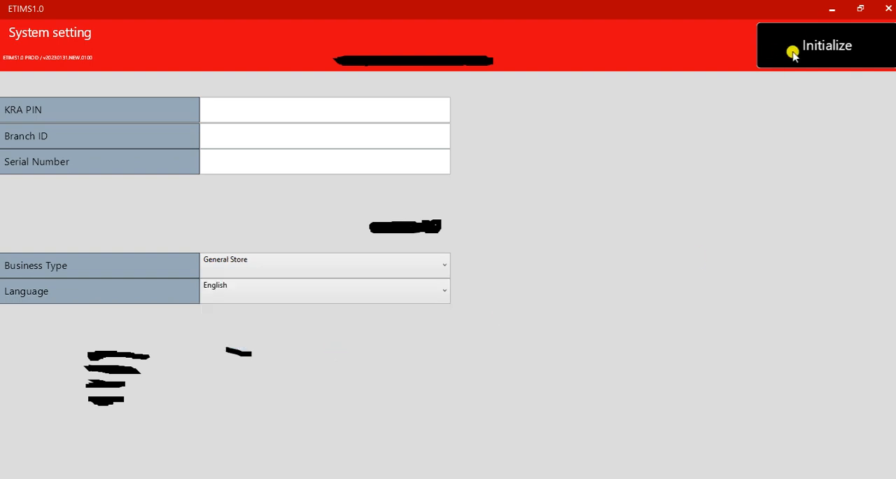
click(826, 45)
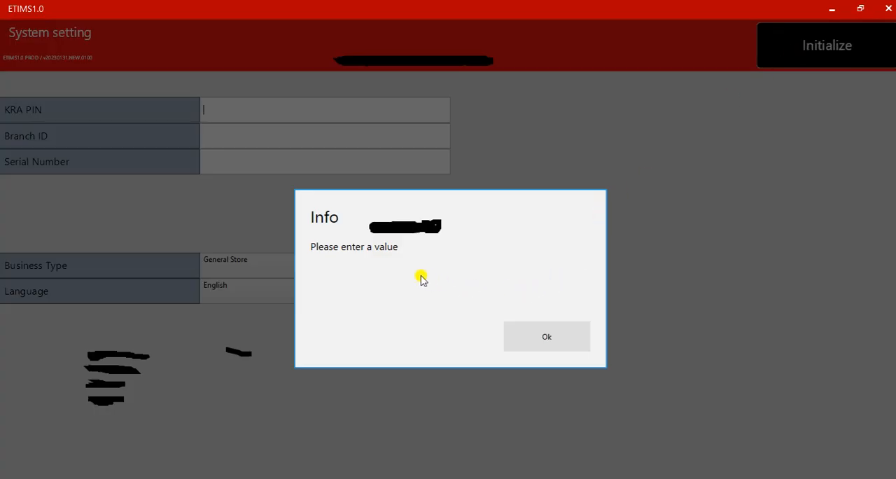
click(546, 336)
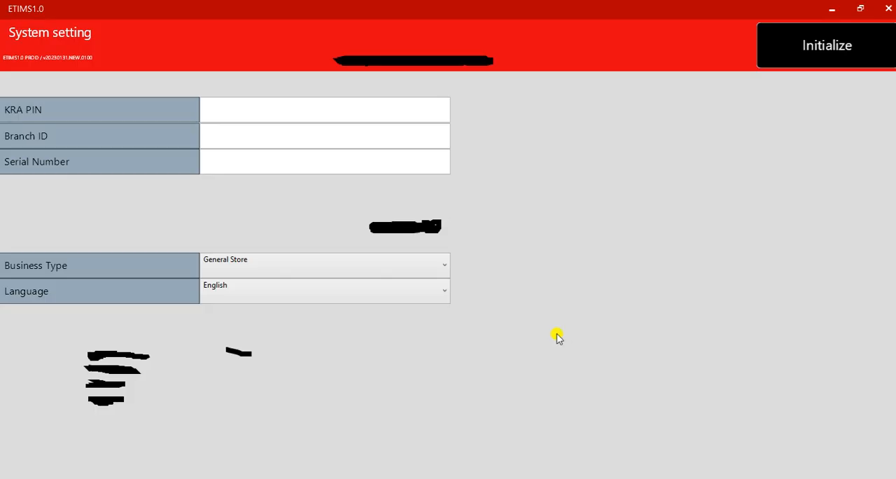
mouse_move(688, 33)
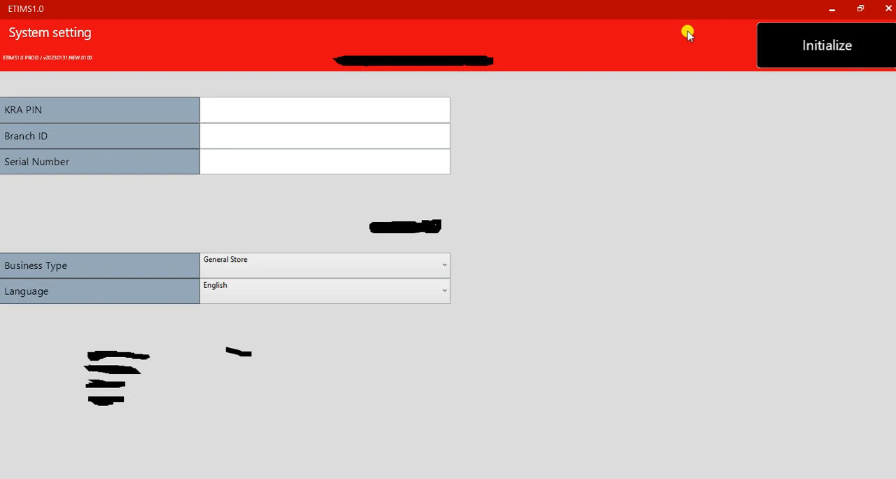
mouse_move(633, 97)
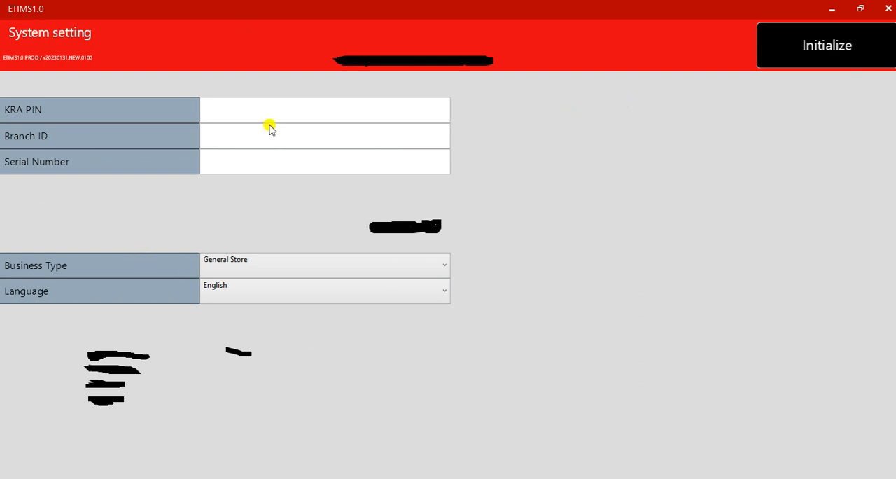
mouse_move(428, 342)
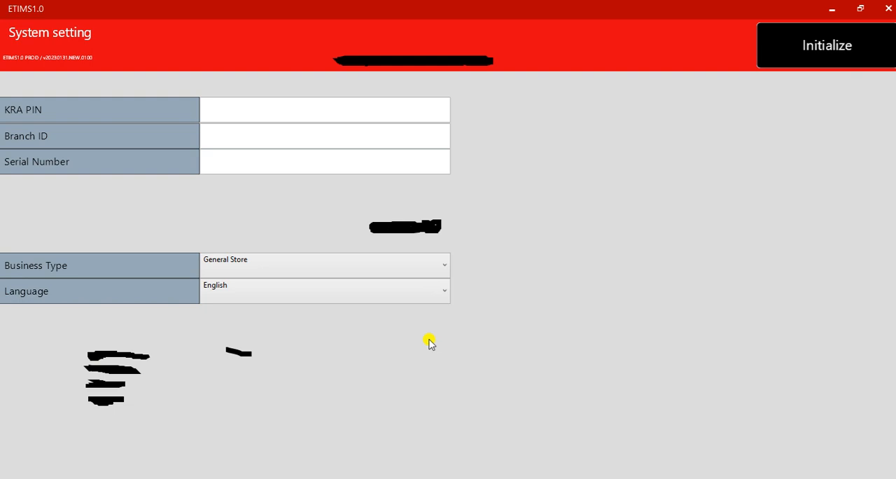
mouse_move(428, 341)
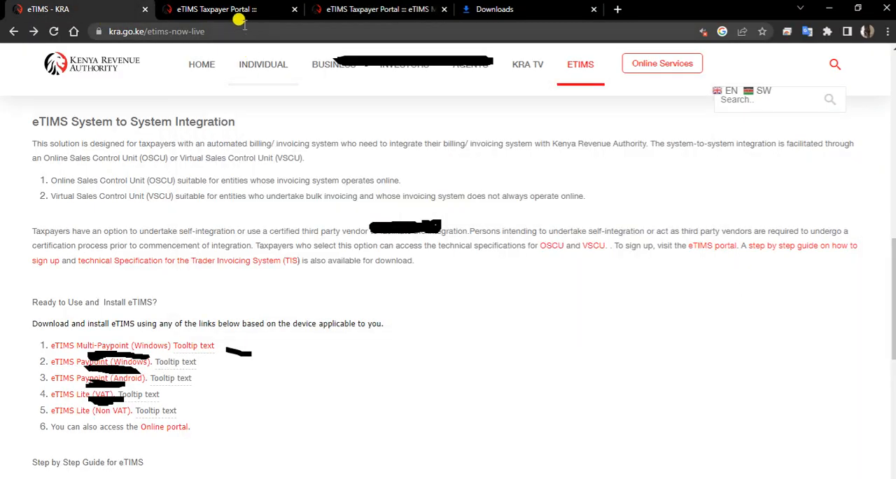
Switch through the sign-up tab back to the logged-in eTIMS dashboard with its sales and VAT charts
click(378, 8)
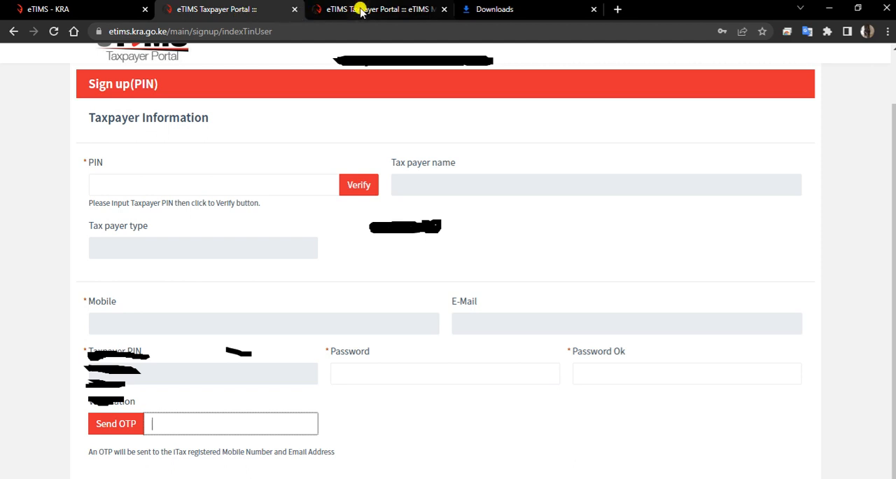
click(378, 8)
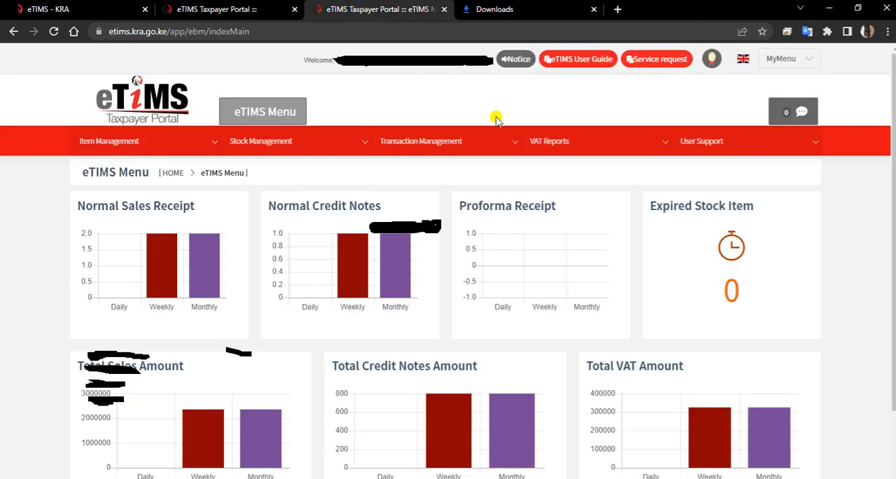